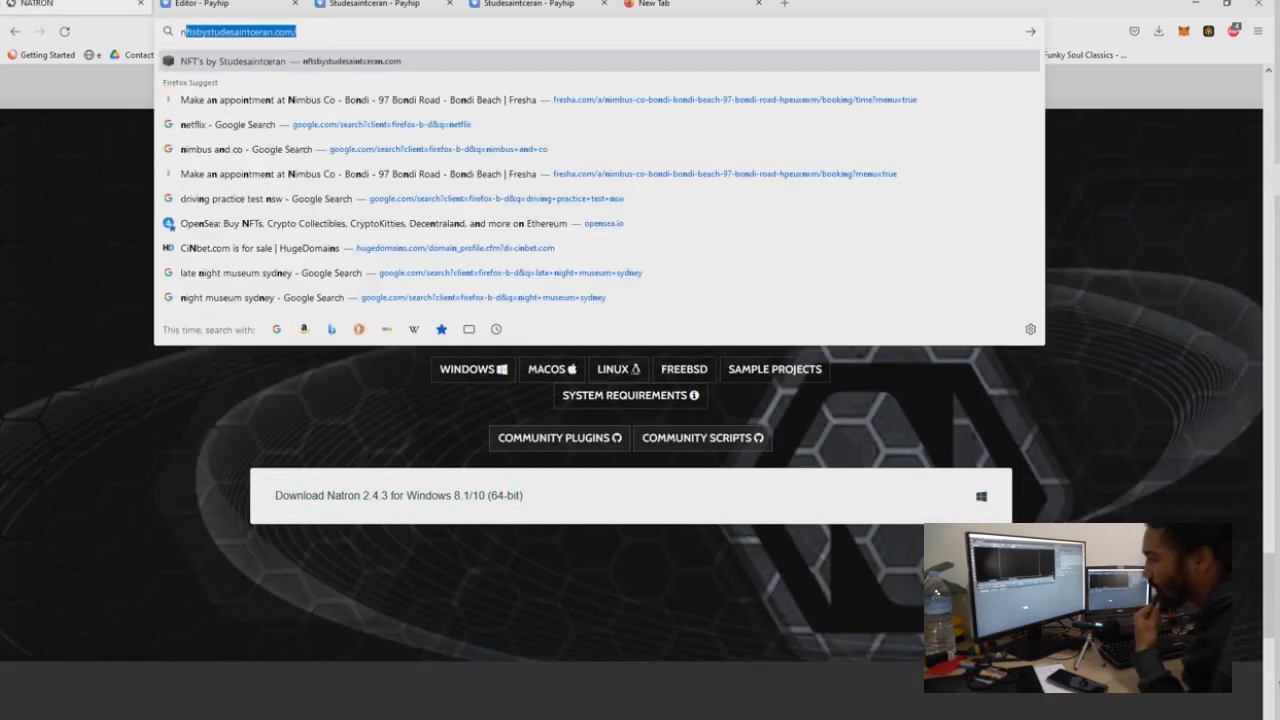
Step: Search 'natron', open natrongithub.github.io and show its Windows download option
{"action": "type", "text": "natron"}
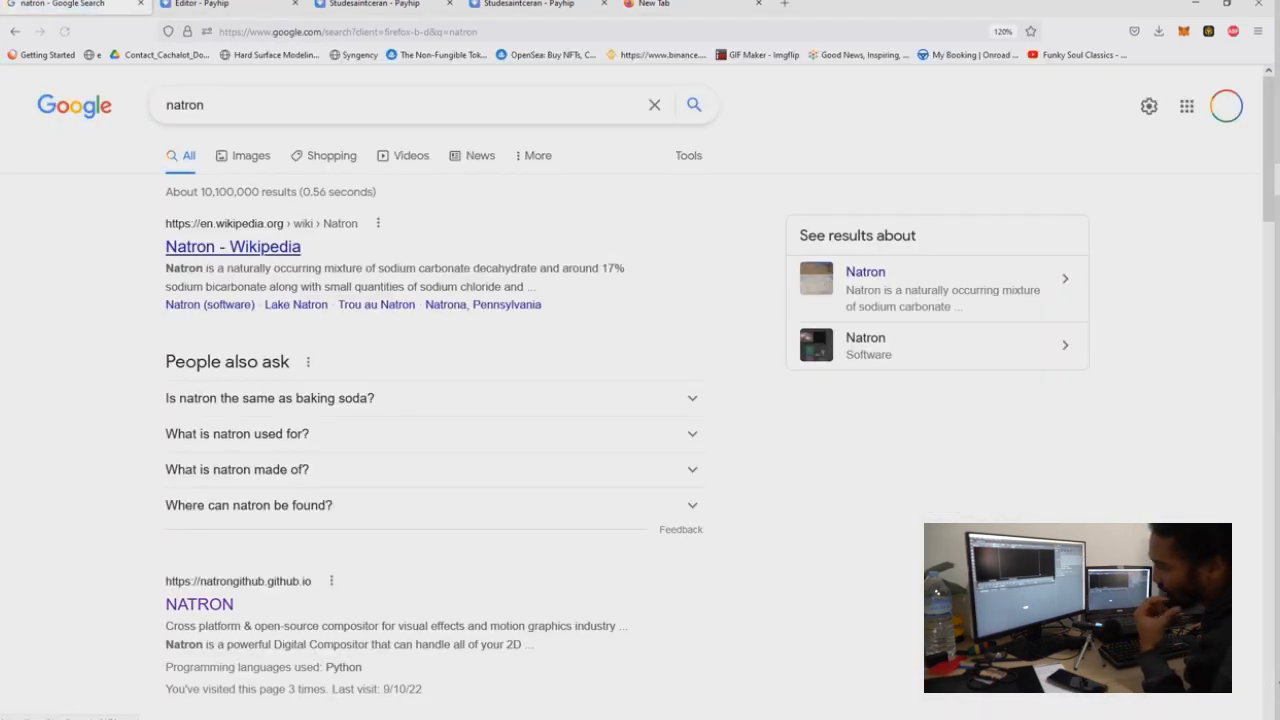
{"action": "scroll", "scroll_direction": "down", "scroll_amount": 3}
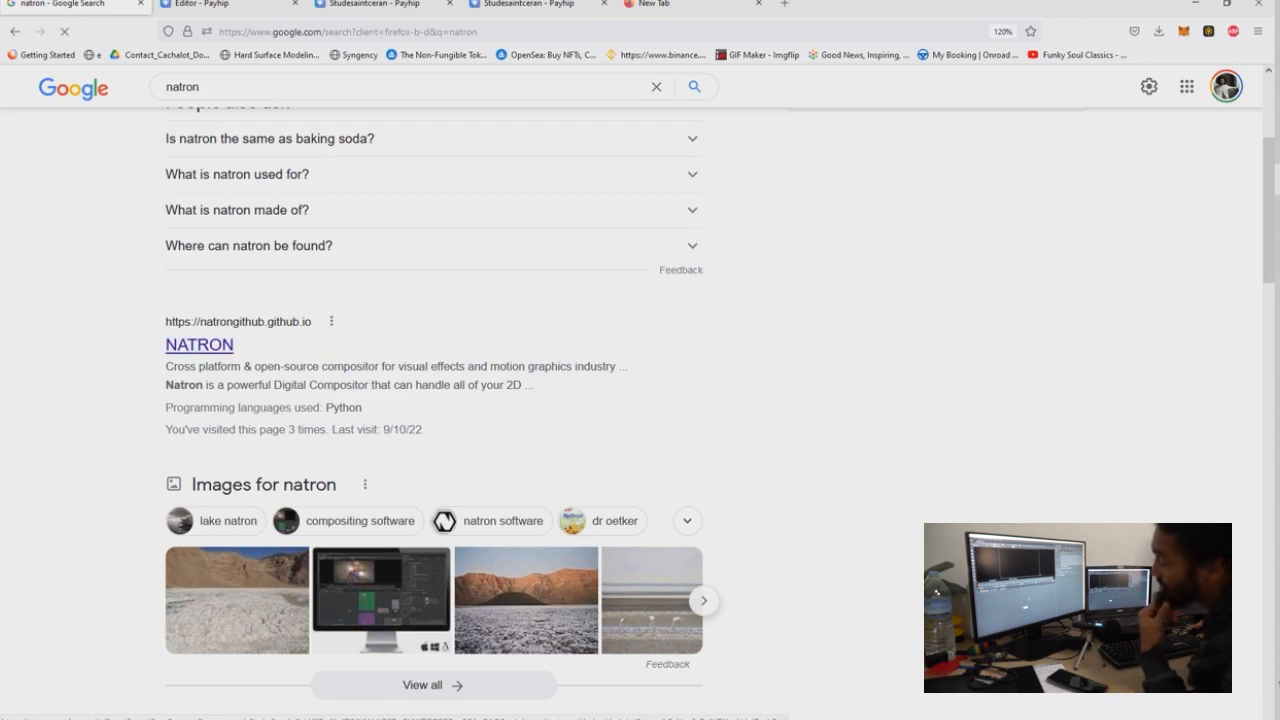
{"action": "left_click", "coordinate": [198, 344]}
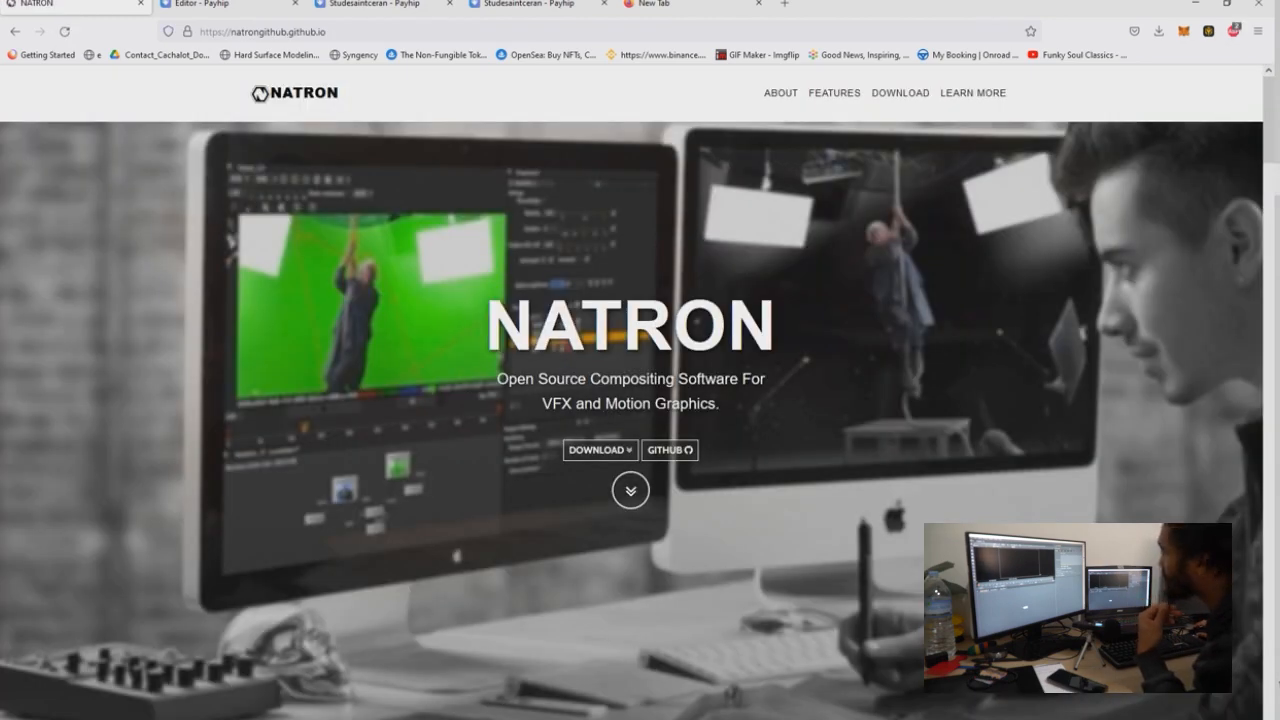
{"action": "left_click", "coordinate": [900, 92]}
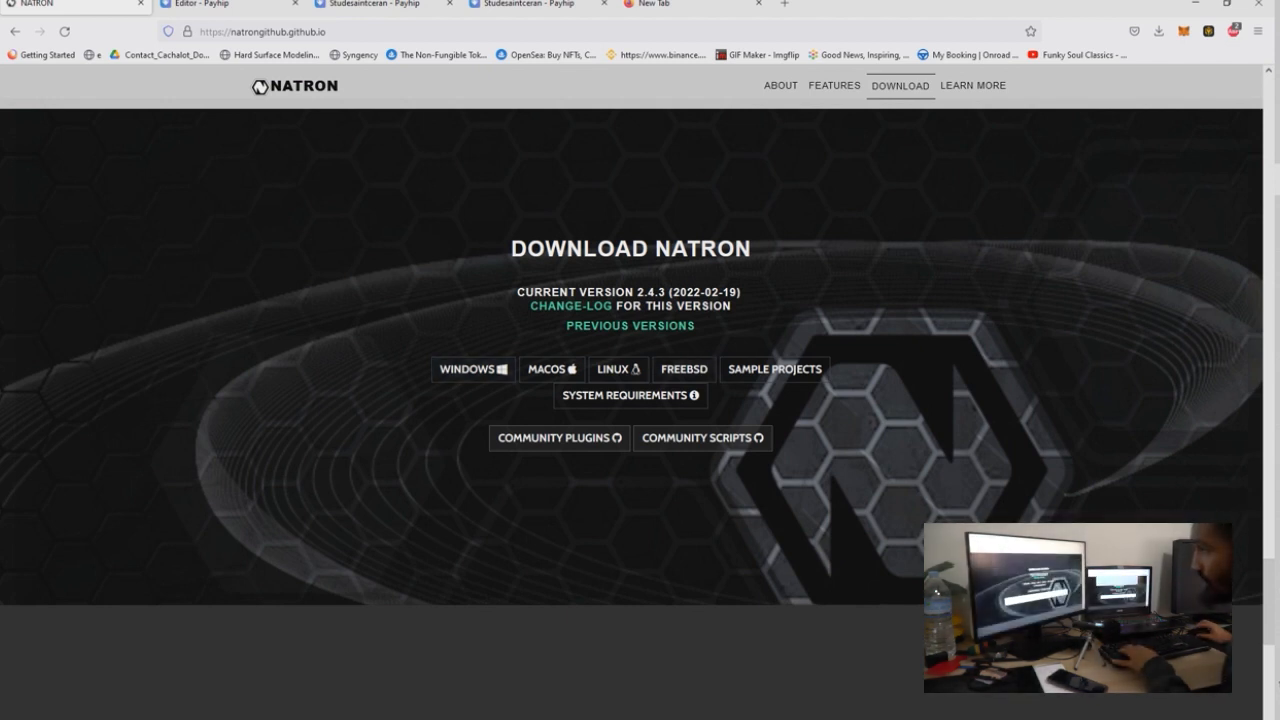
{"action": "left_click", "coordinate": [472, 369]}
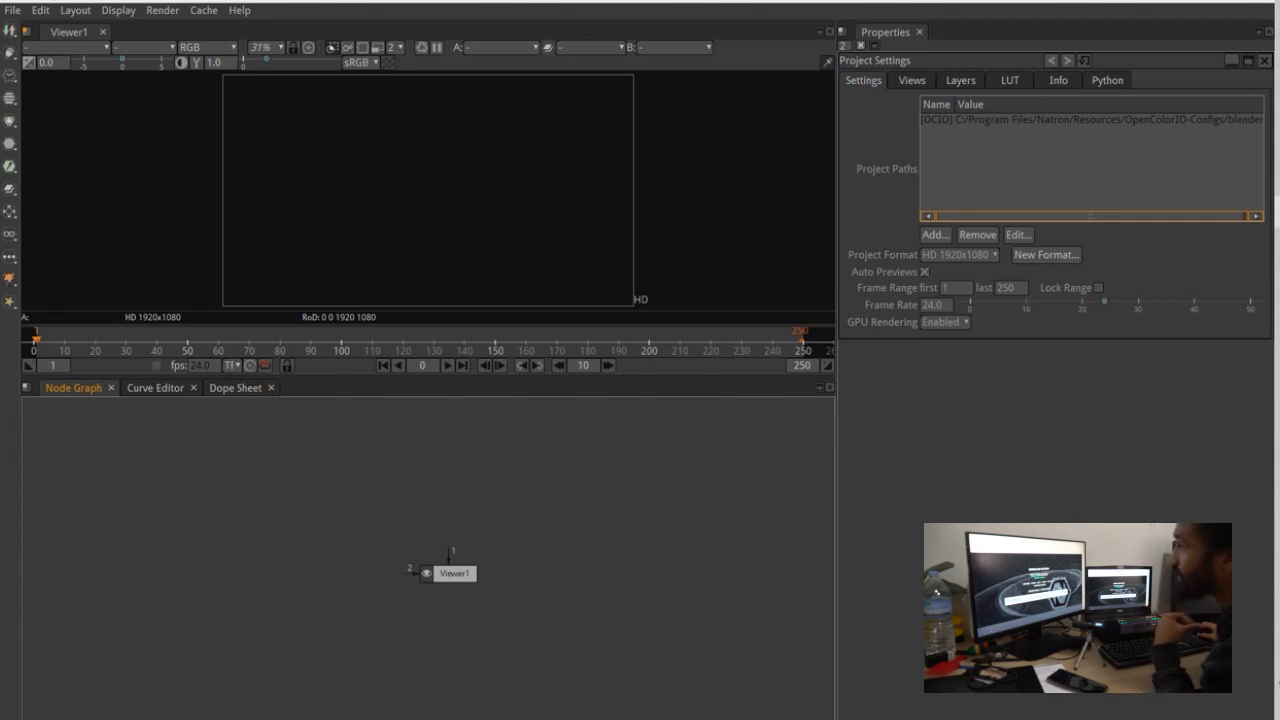
{"action": "left_click", "coordinate": [12, 11]}
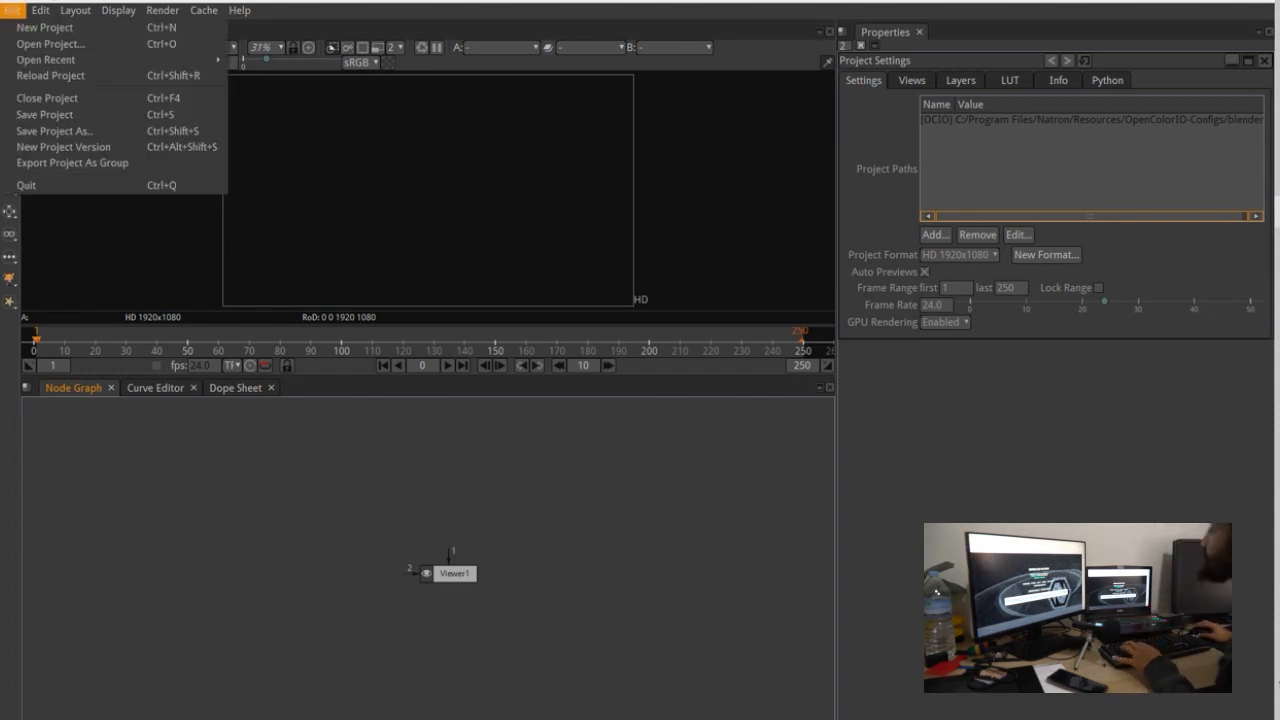
{"action": "left_click", "coordinate": [241, 9]}
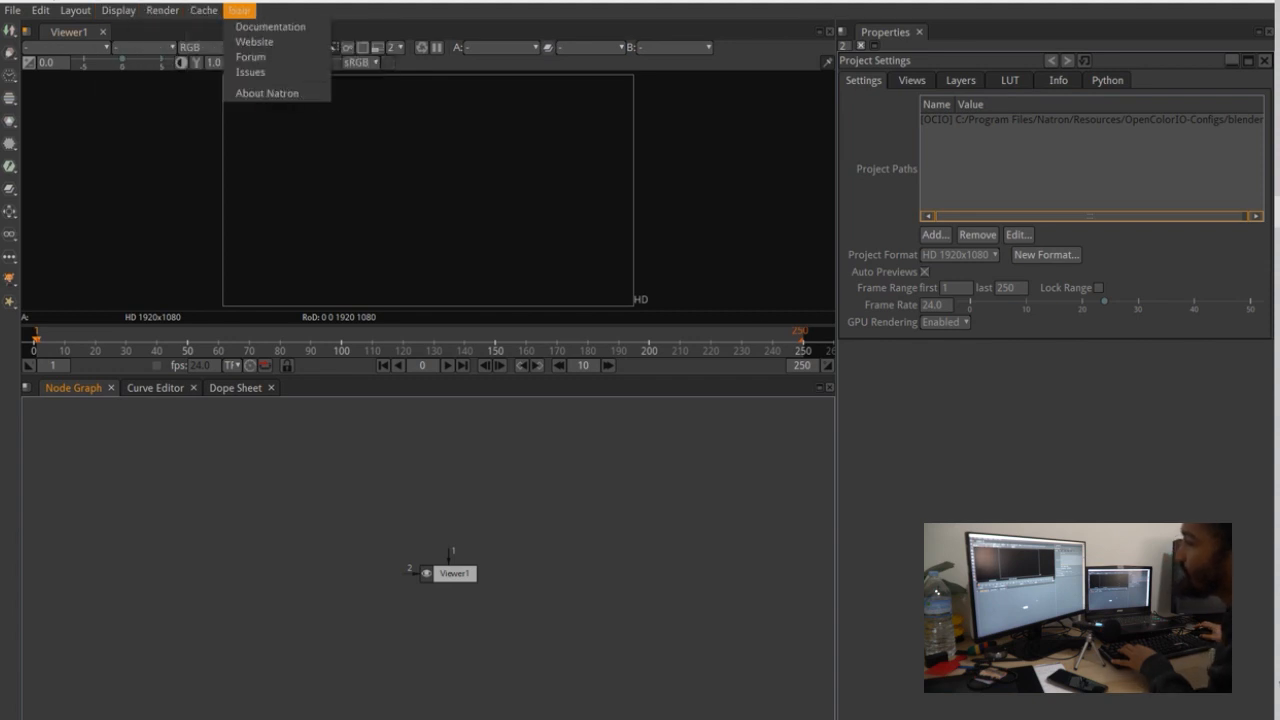
{"action": "left_click", "coordinate": [430, 190]}
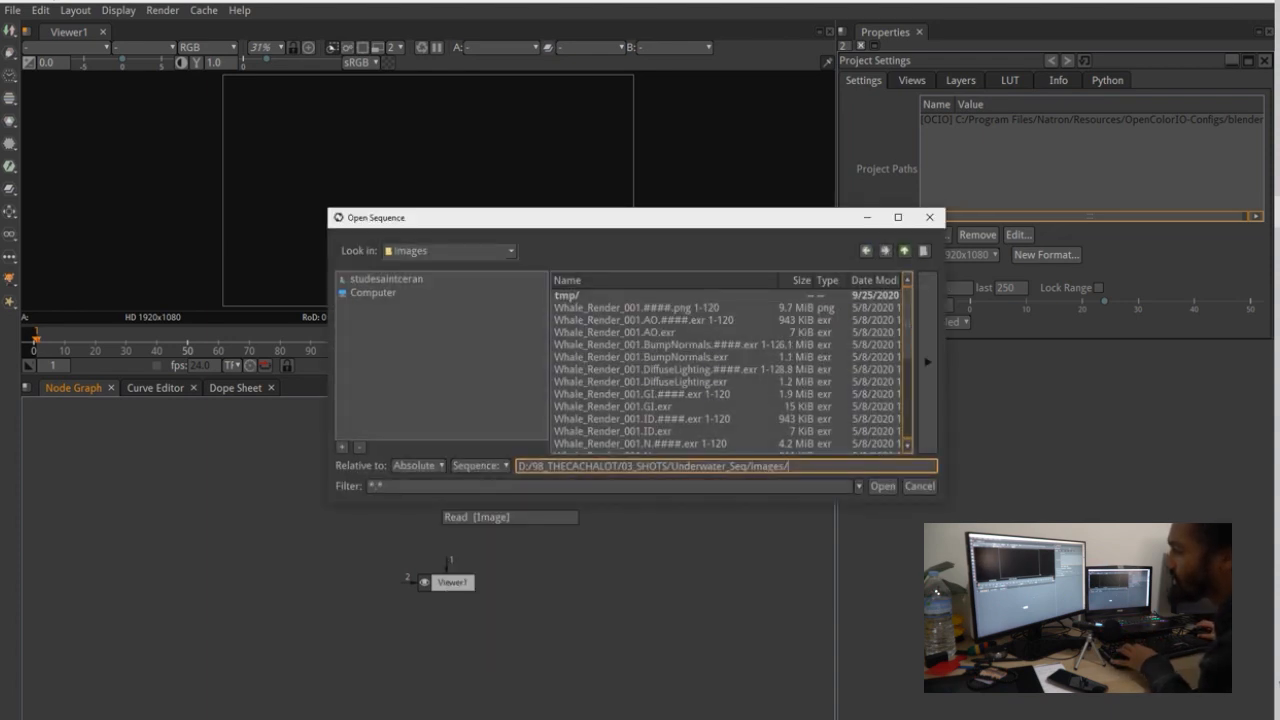
Step: Load Whale_Render_001.####.png (frames 1-120) into a Read node
{"action": "scroll", "scroll_direction": "down", "scroll_amount": 3}
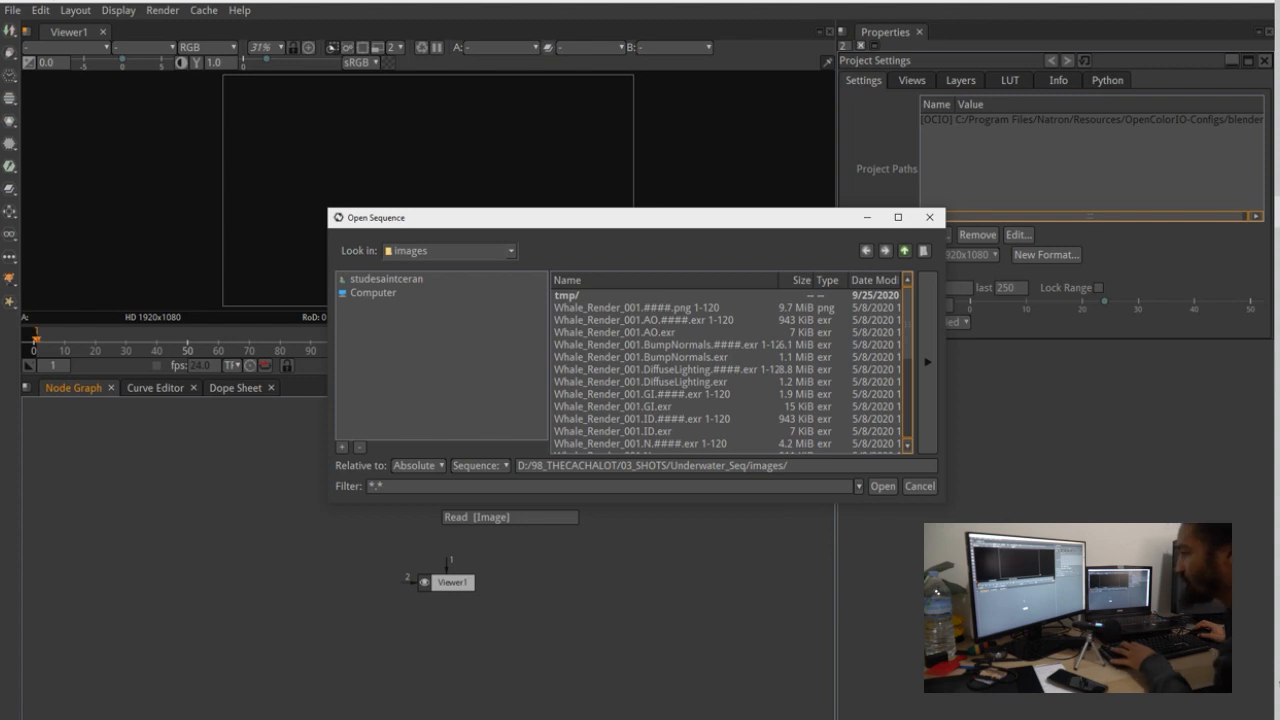
{"action": "left_click", "coordinate": [650, 307]}
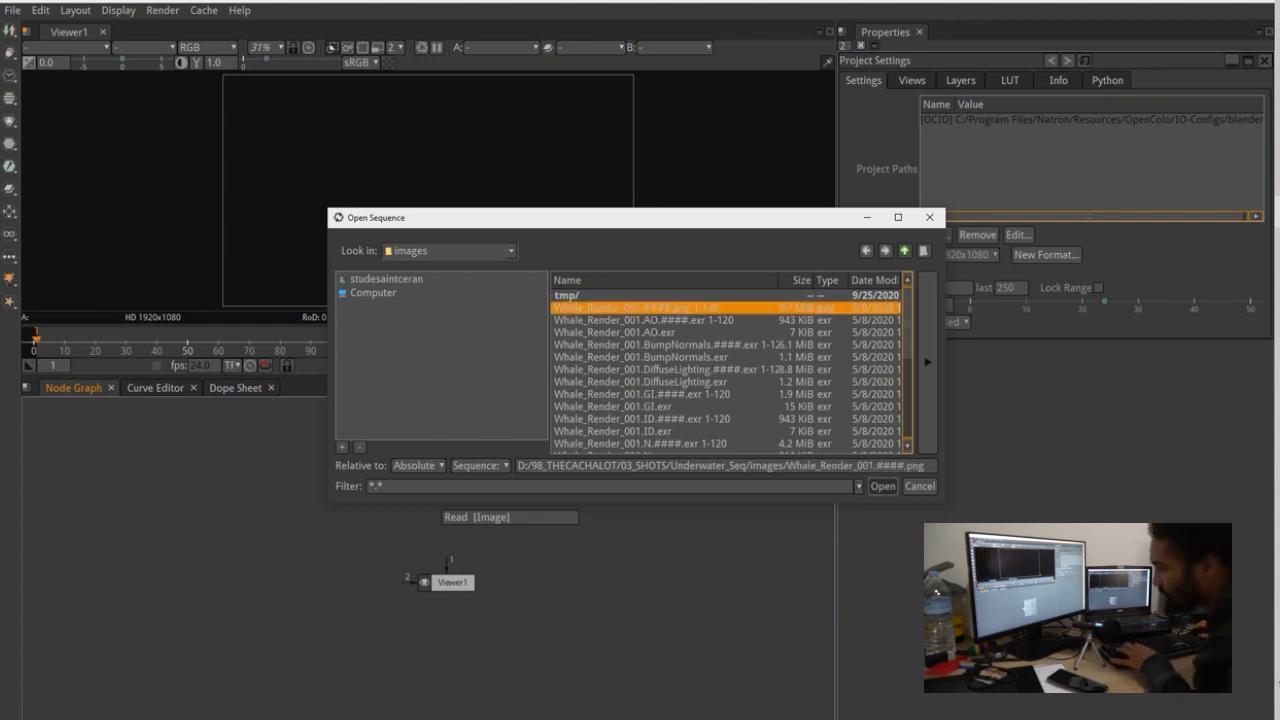
{"action": "left_click", "coordinate": [882, 486]}
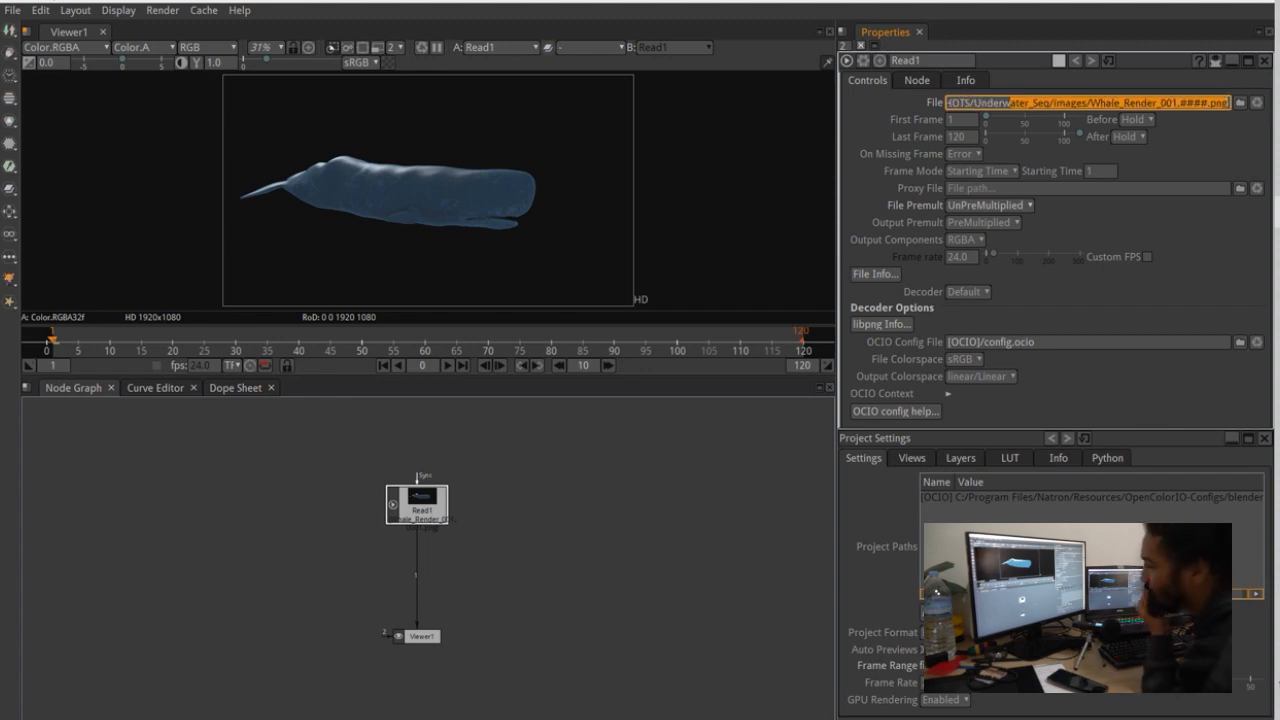
{"action": "left_click", "coordinate": [955, 122]}
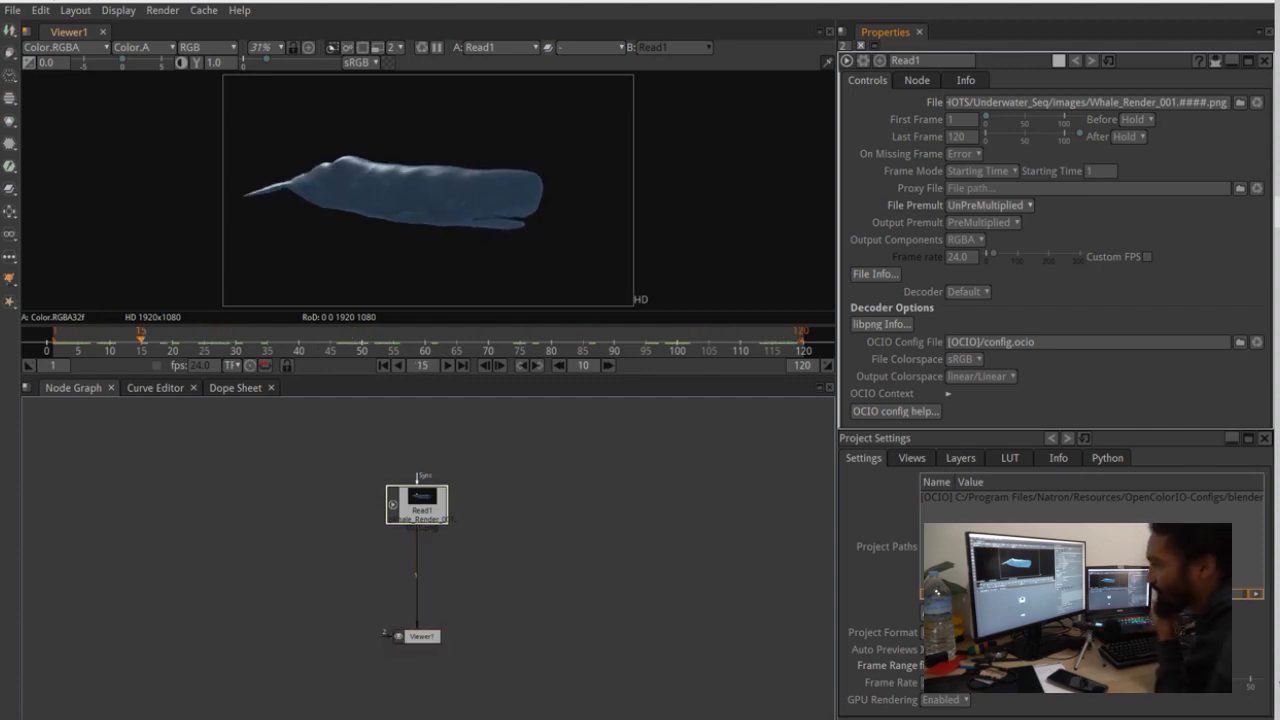
{"action": "left_click", "coordinate": [606, 349]}
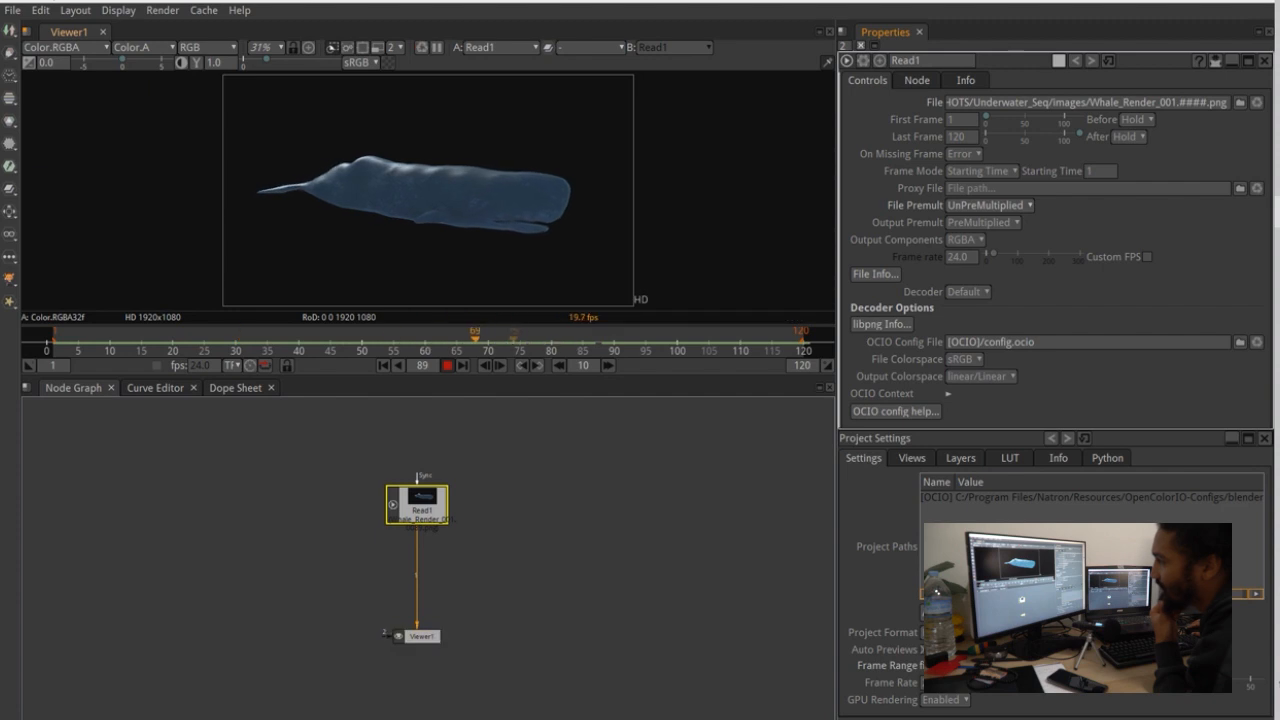
{"action": "left_click", "coordinate": [458, 365]}
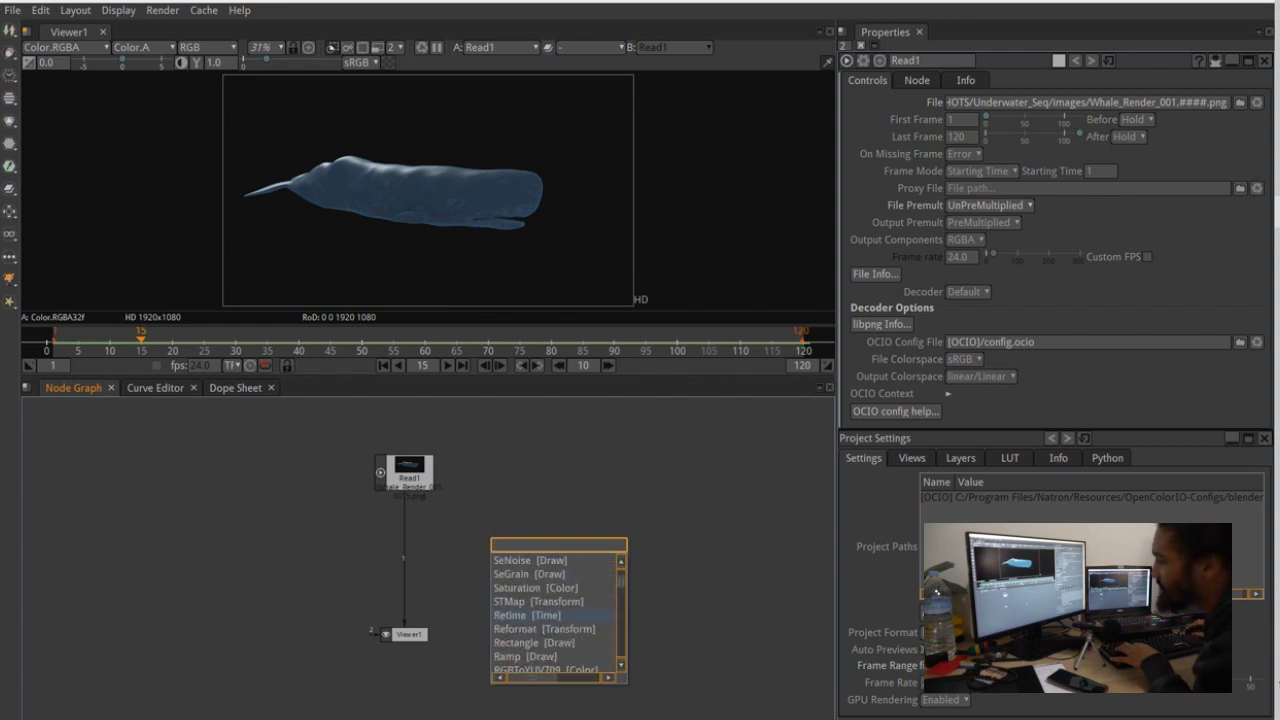
Step: Add a ColorCorrect [Color] node via the 'col' node search
{"action": "type", "text": "color"}
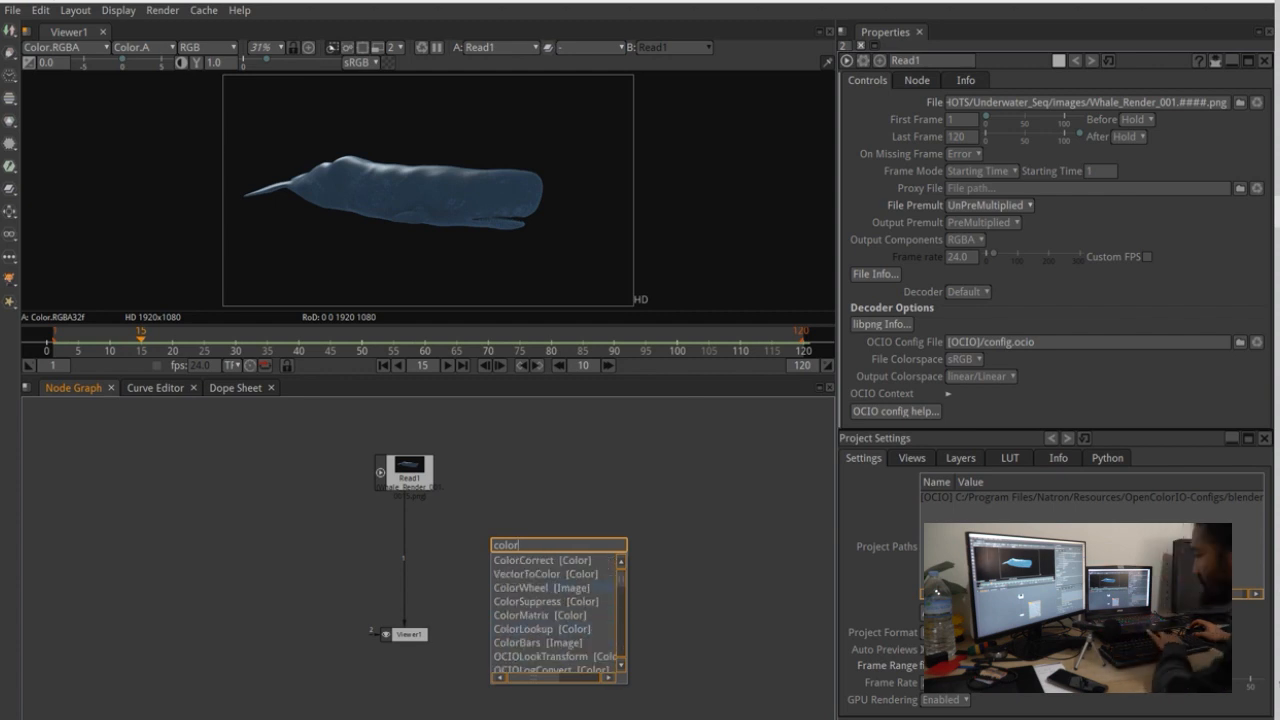
{"action": "left_click", "coordinate": [537, 559]}
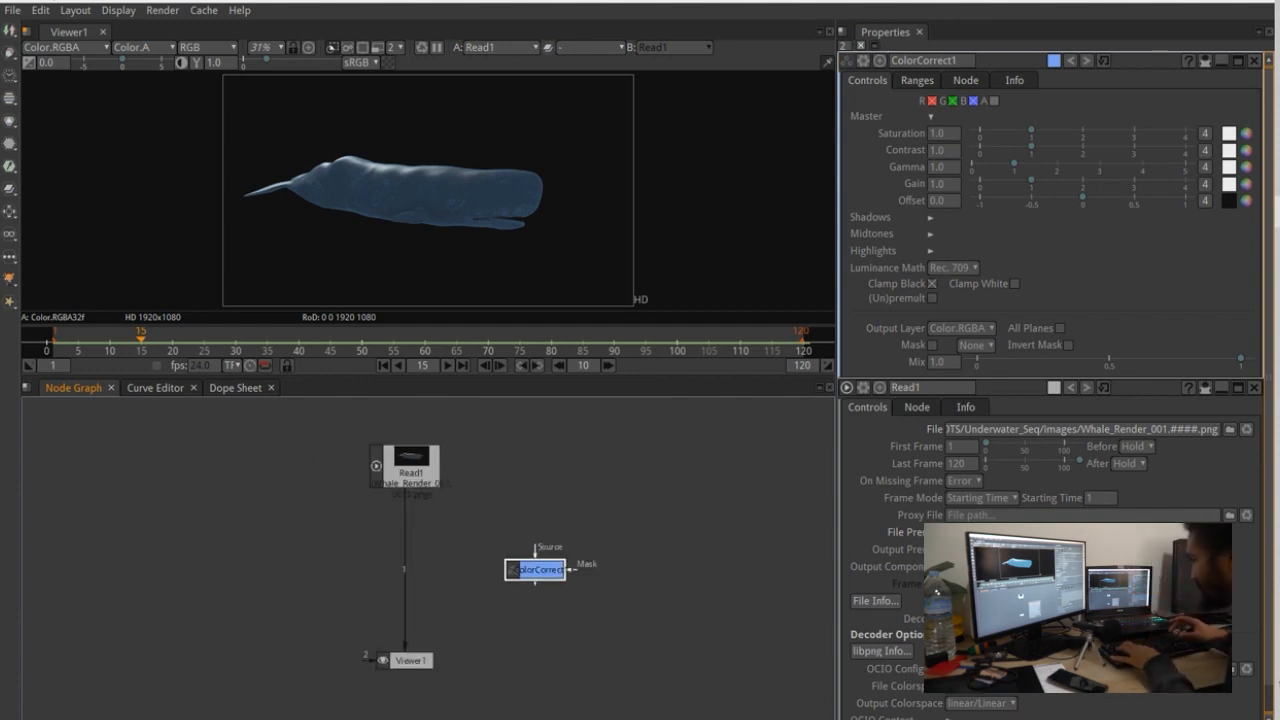
Step: Wire Read1 into ColorCorrect1 and set saturation 2.89, contrast 1.15, gamma 1.28
{"action": "left_click_drag", "start_coordinate": [536, 569], "coordinate": [456, 561]}
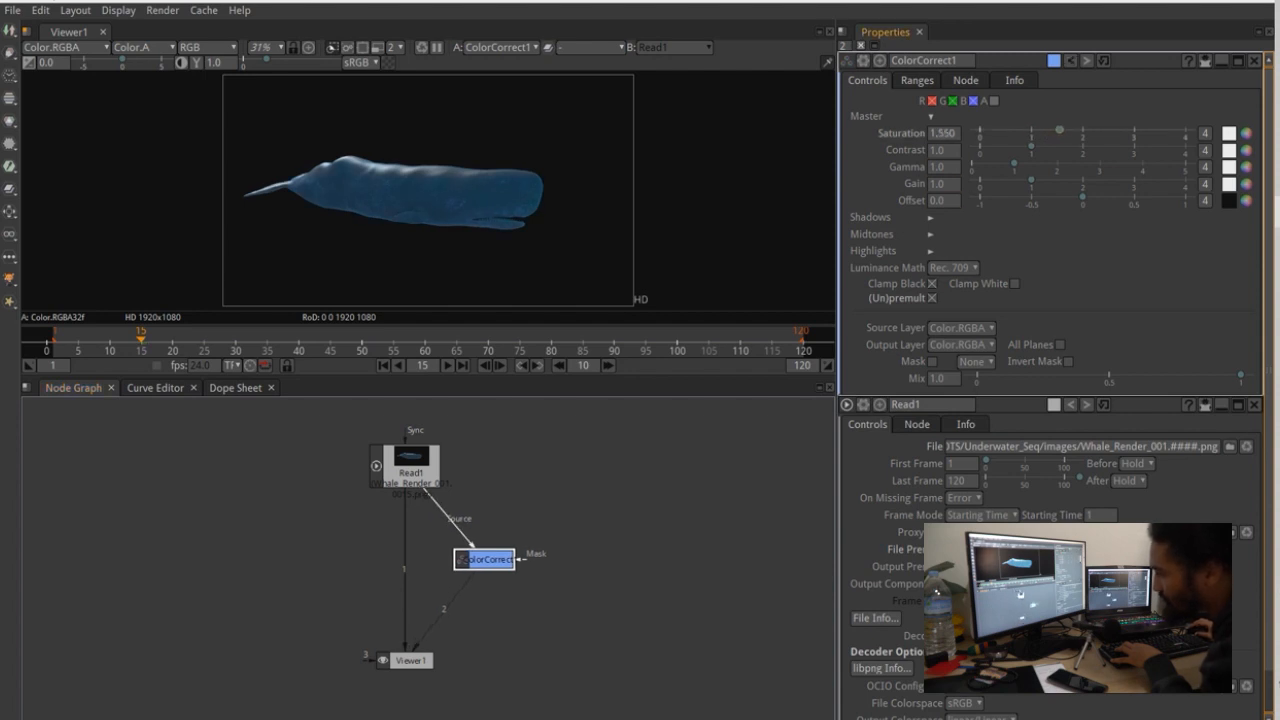
{"action": "left_click_drag", "start_coordinate": [1058, 131], "coordinate": [1128, 131]}
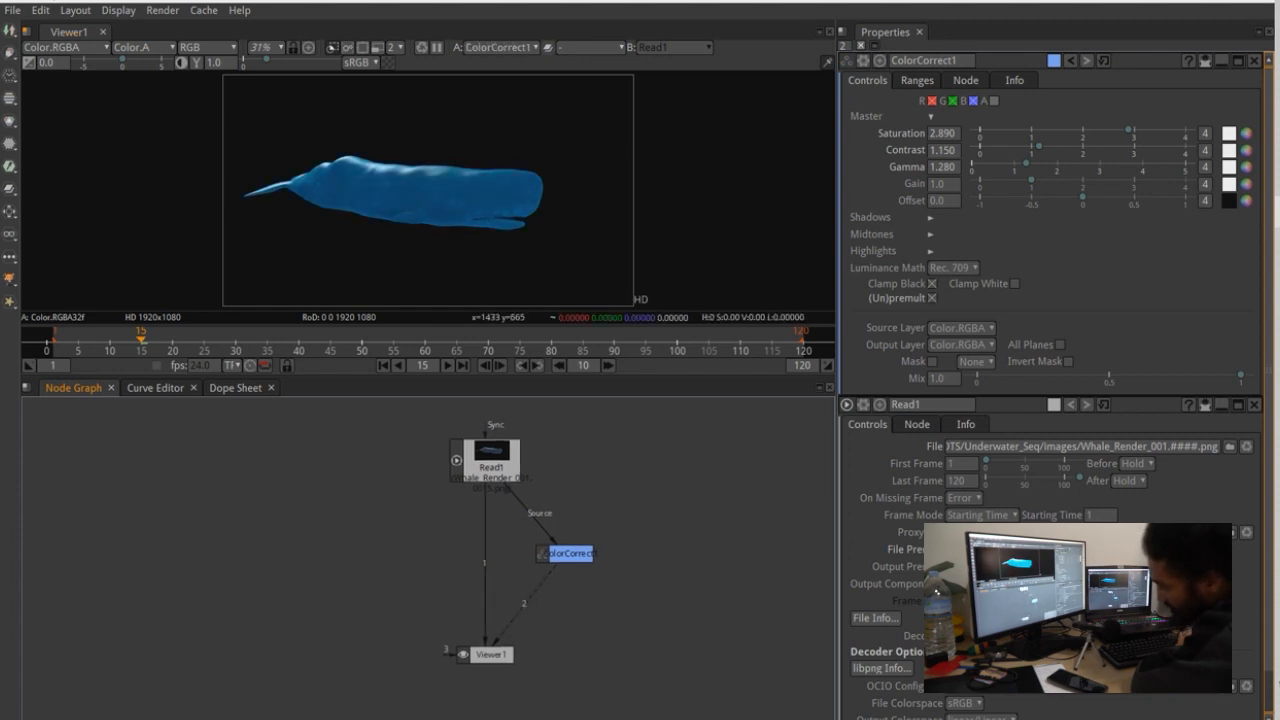
{"action": "left_click", "coordinate": [530, 47]}
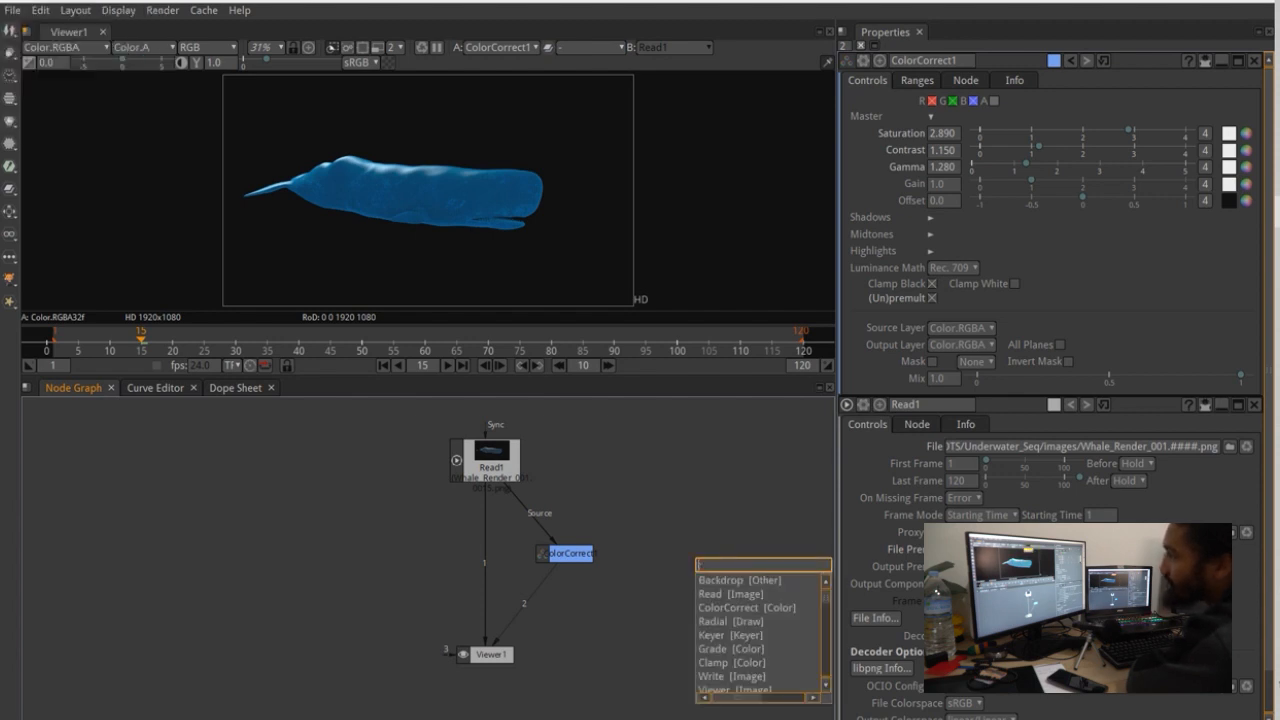
Step: Add a DirBlur node after ColorCorrect1, feeding Viewer1, and rename it BLUR
{"action": "type", "text": "blu"}
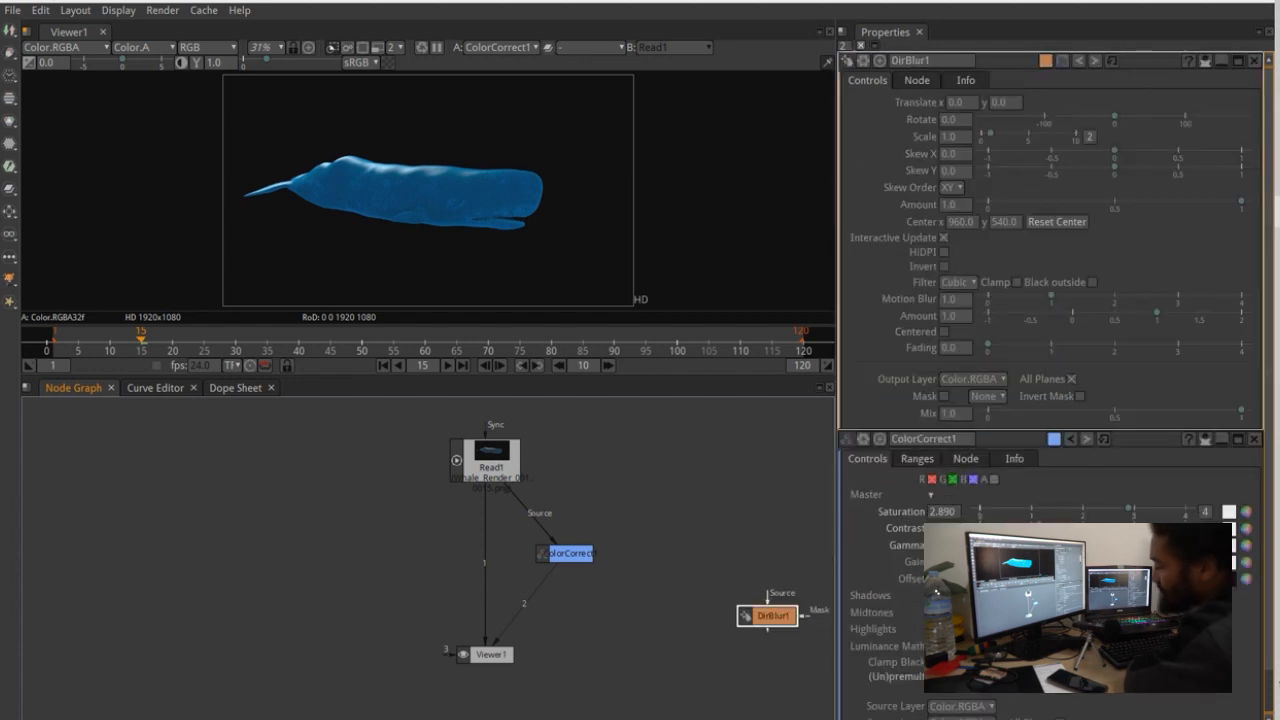
{"action": "left_click_drag", "start_coordinate": [767, 615], "coordinate": [578, 600]}
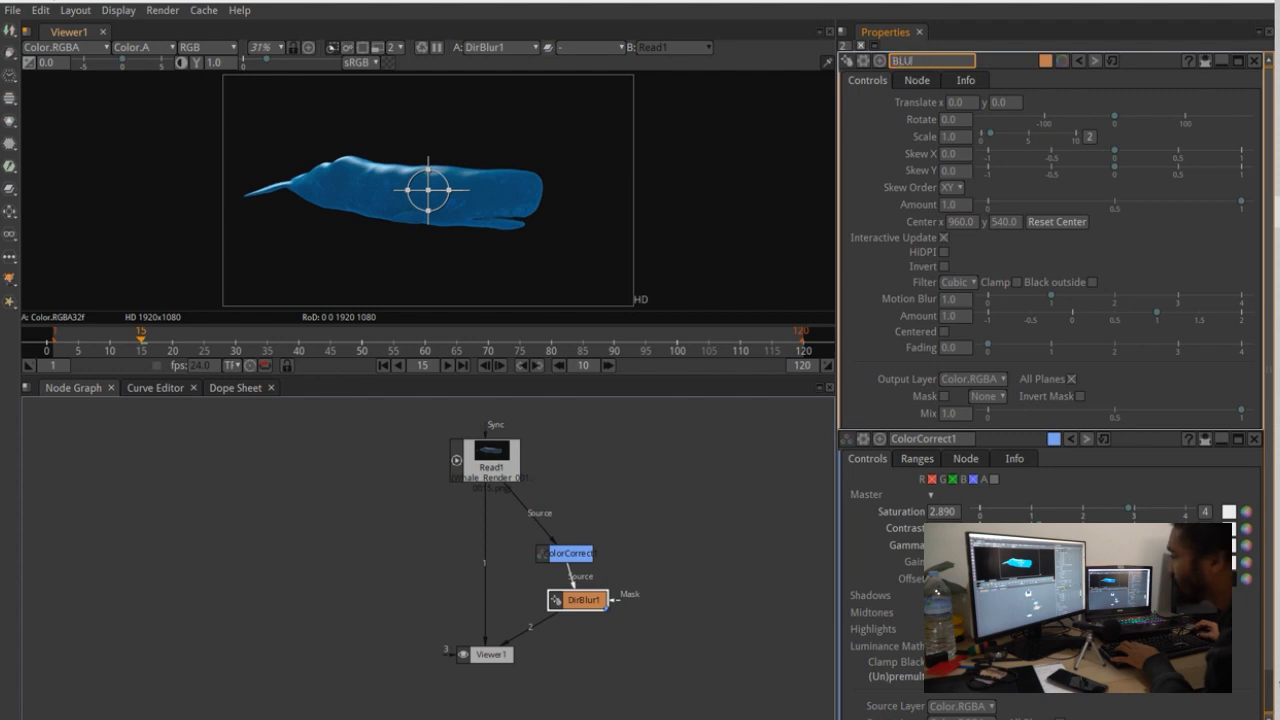
{"action": "type", "text": "BLUR"}
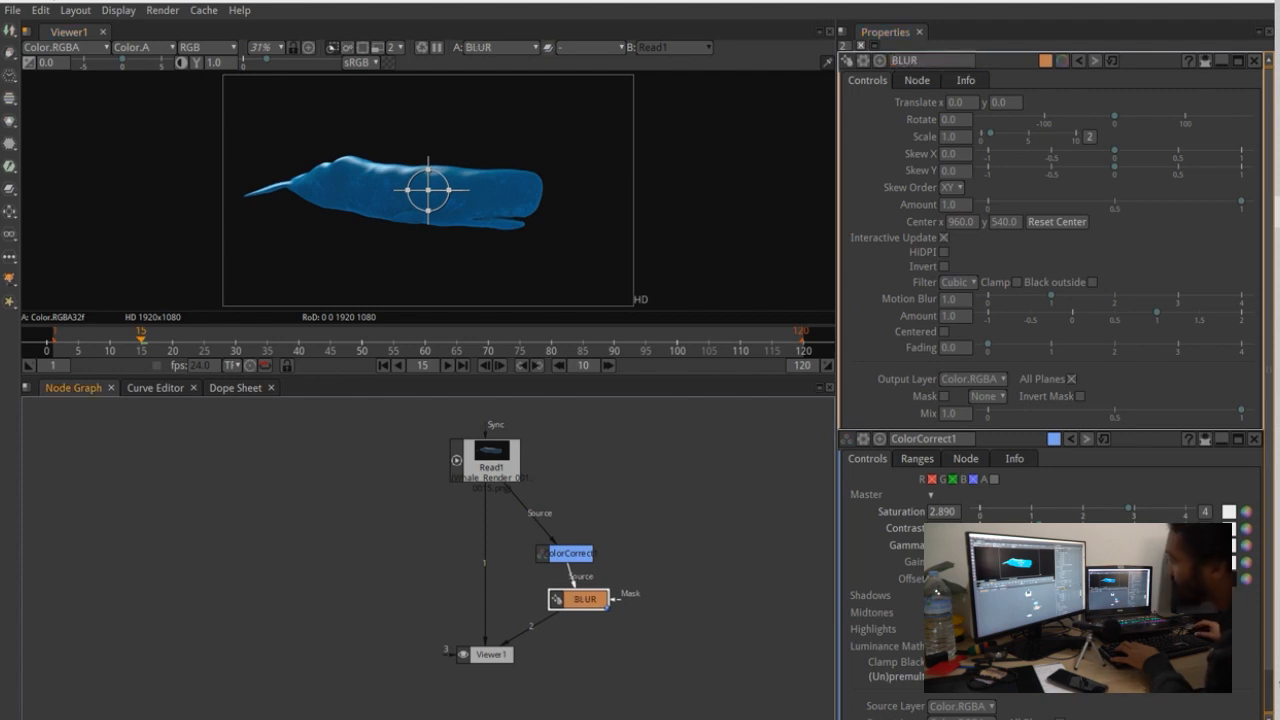
{"action": "left_click", "coordinate": [574, 553]}
{"action": "type", "text": "COLORCOR"}
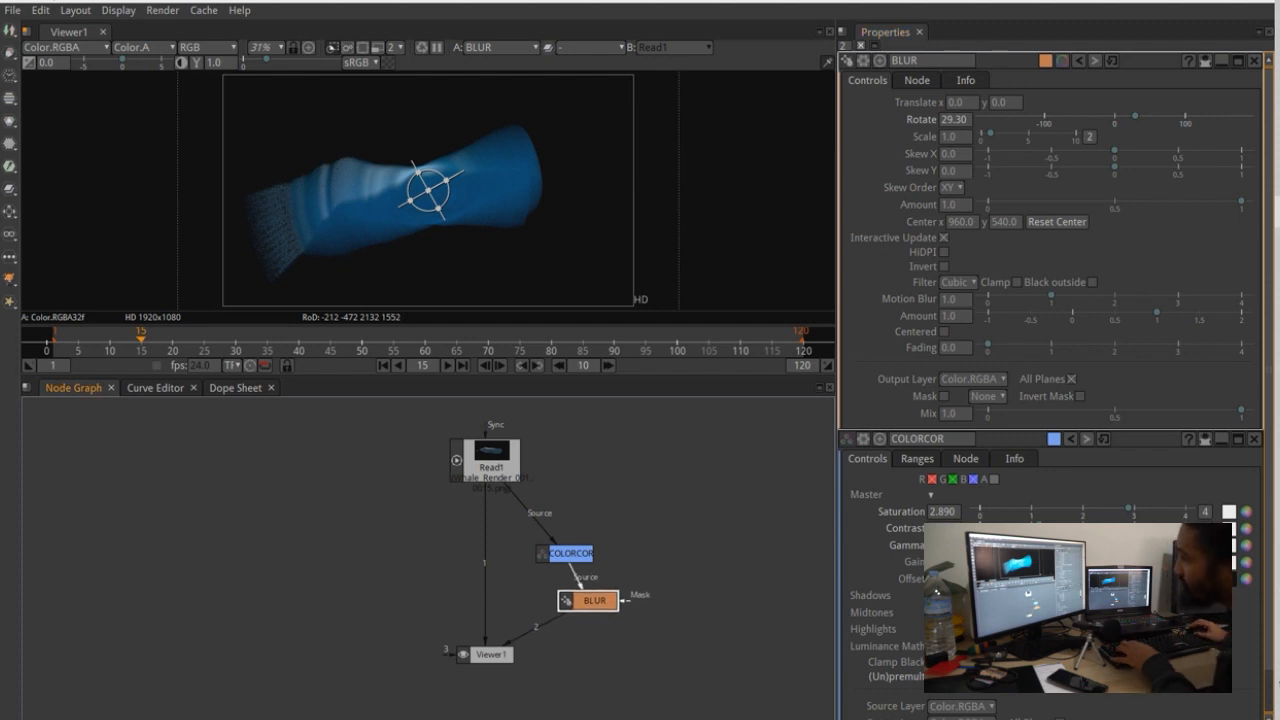
Step: Rename ColorCorrect1 to COLORCOR and set BLUR's Rotate to 29.30
{"action": "left_click", "coordinate": [529, 47]}
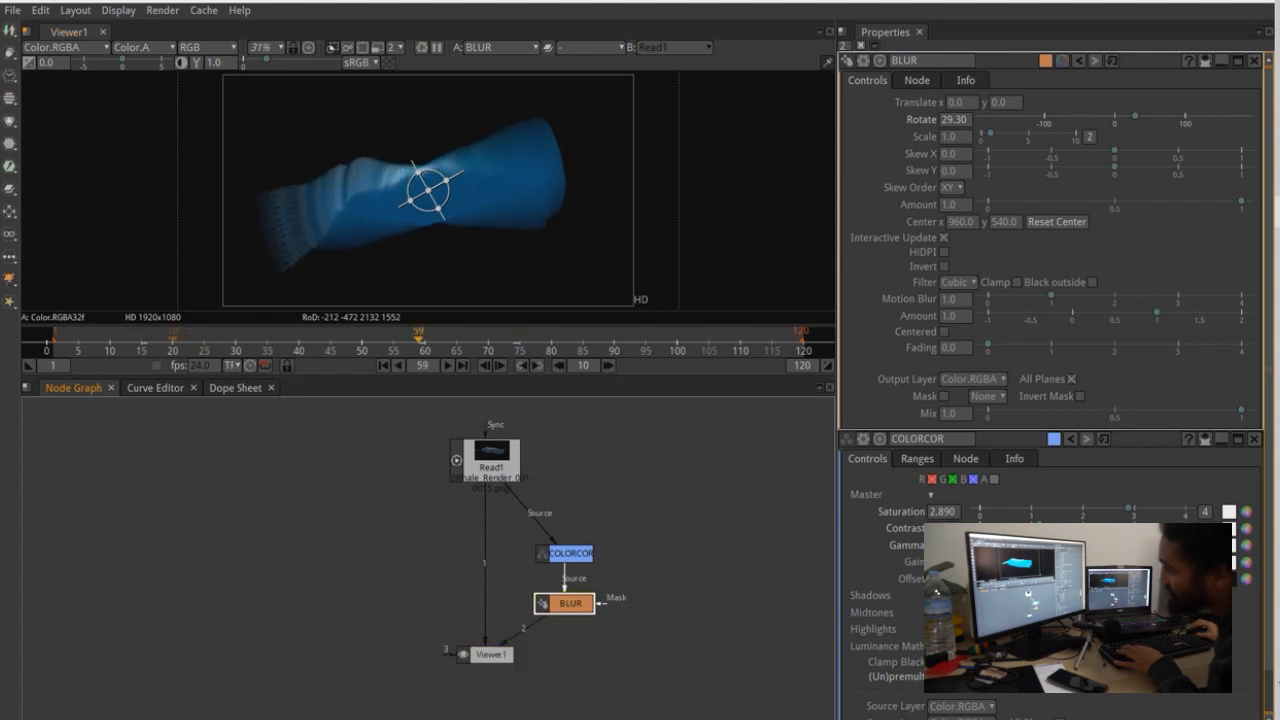
Step: Set BLUR's Rotate to 29.30 and Motion Blur to 1.0
{"action": "left_click", "coordinate": [178, 353]}
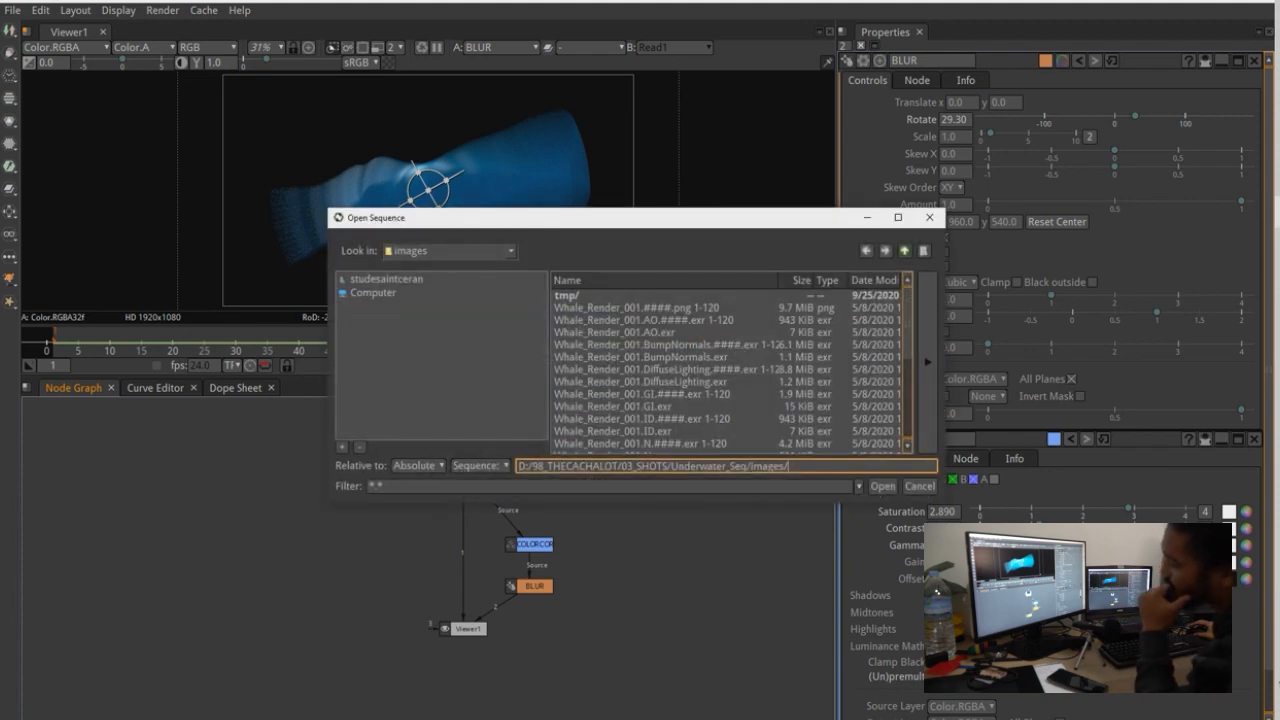
Step: Select the AO render sequence, then dismiss the Open Sequence browser without loading
{"action": "left_click", "coordinate": [648, 320]}
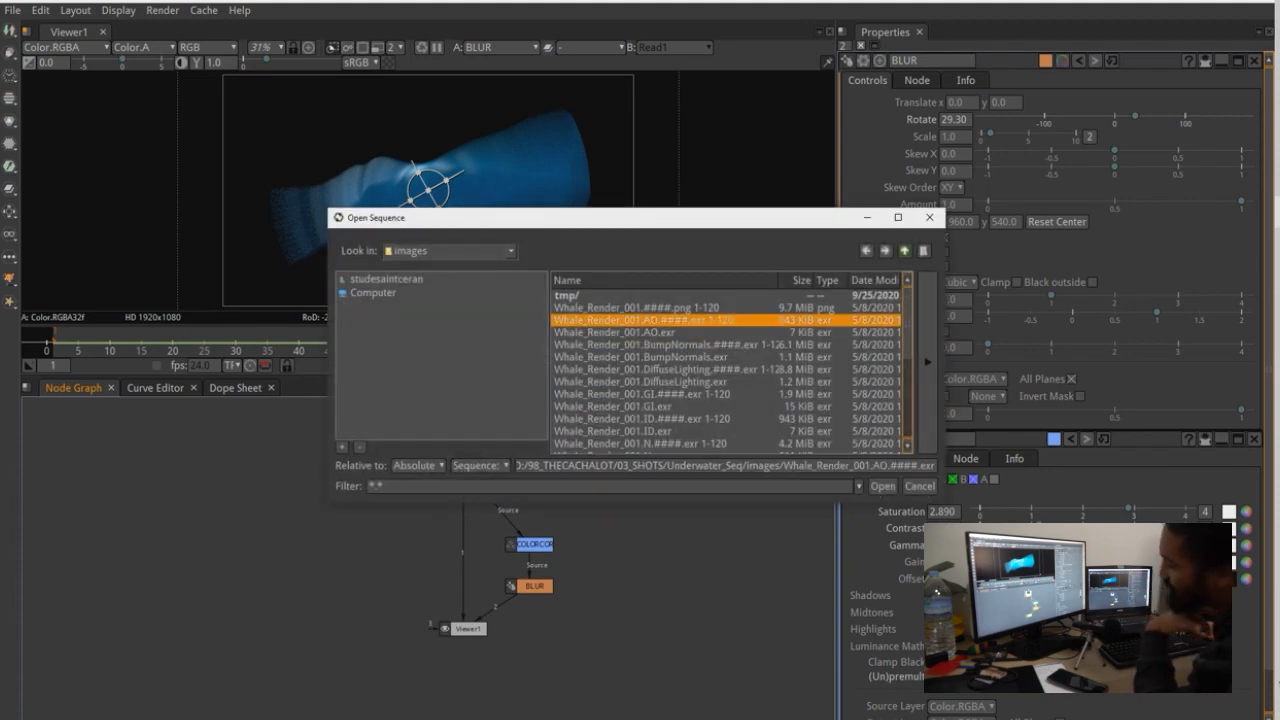
{"action": "left_click", "coordinate": [882, 486]}
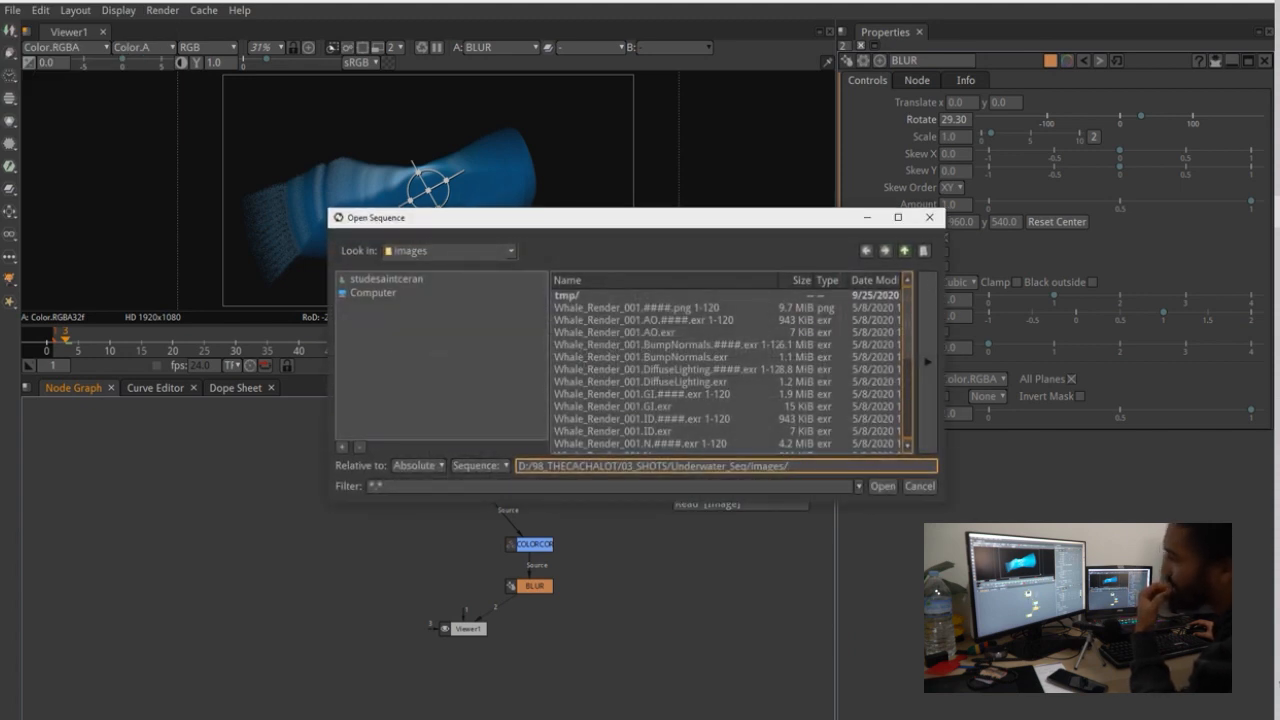
{"action": "left_click", "coordinate": [883, 486]}
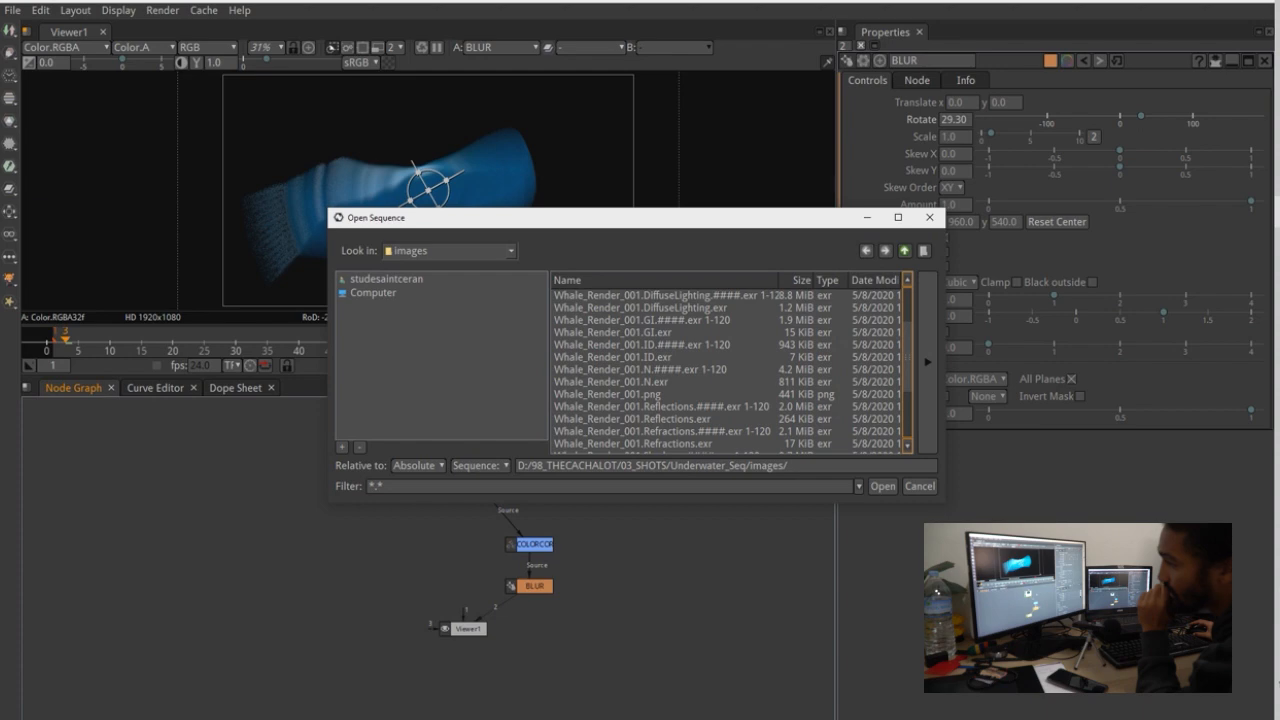
{"action": "left_click", "coordinate": [882, 486]}
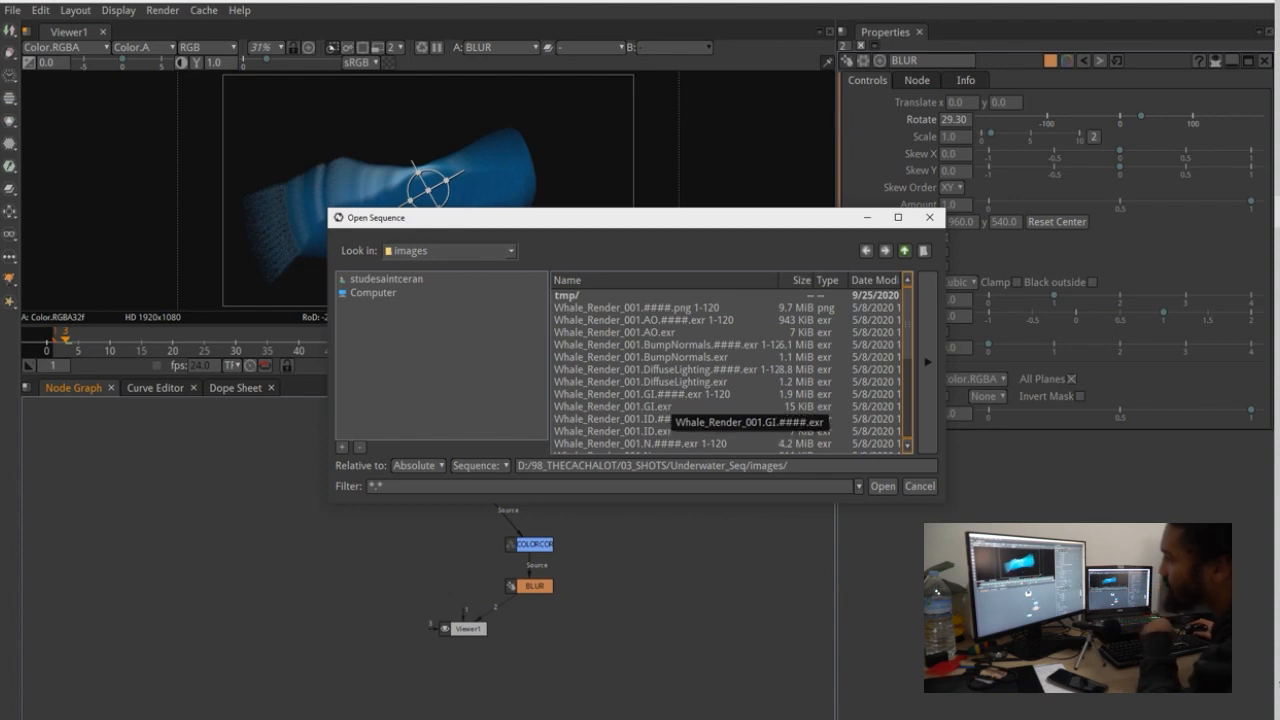
{"action": "left_click", "coordinate": [882, 486]}
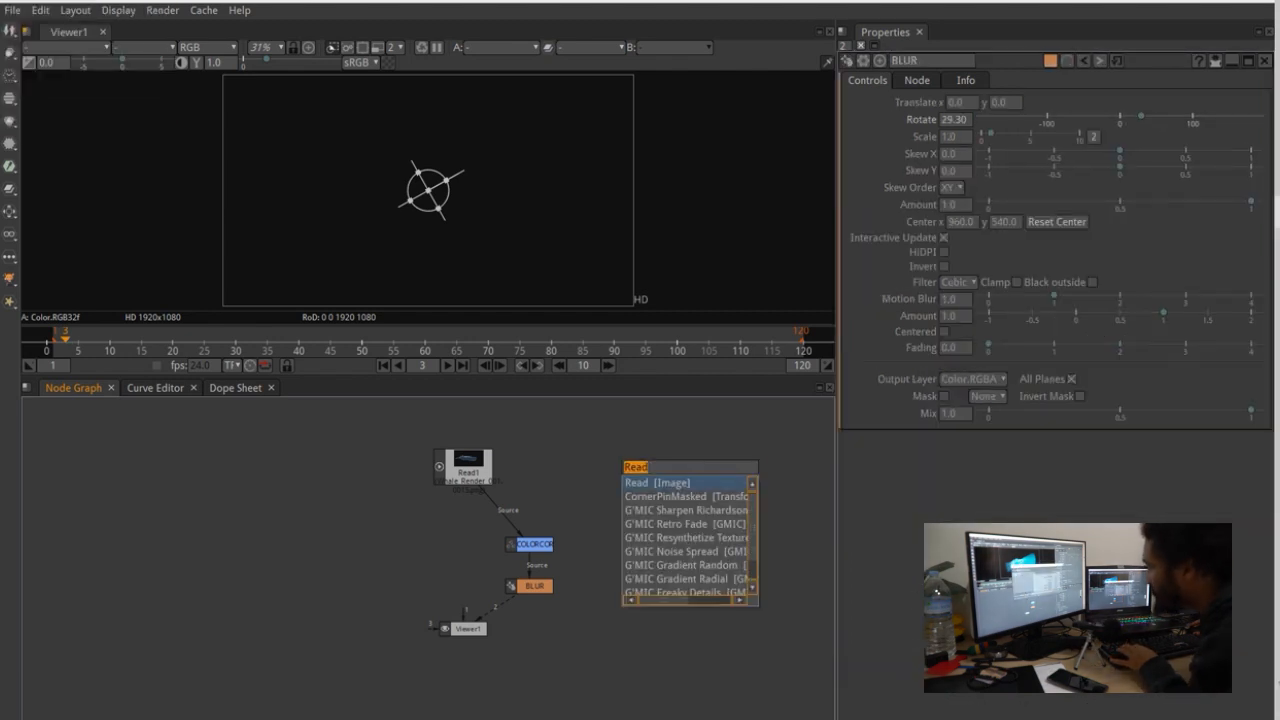
Step: Add a Read [Image] node and load the whale render sequence into it
{"action": "left_click", "coordinate": [652, 482]}
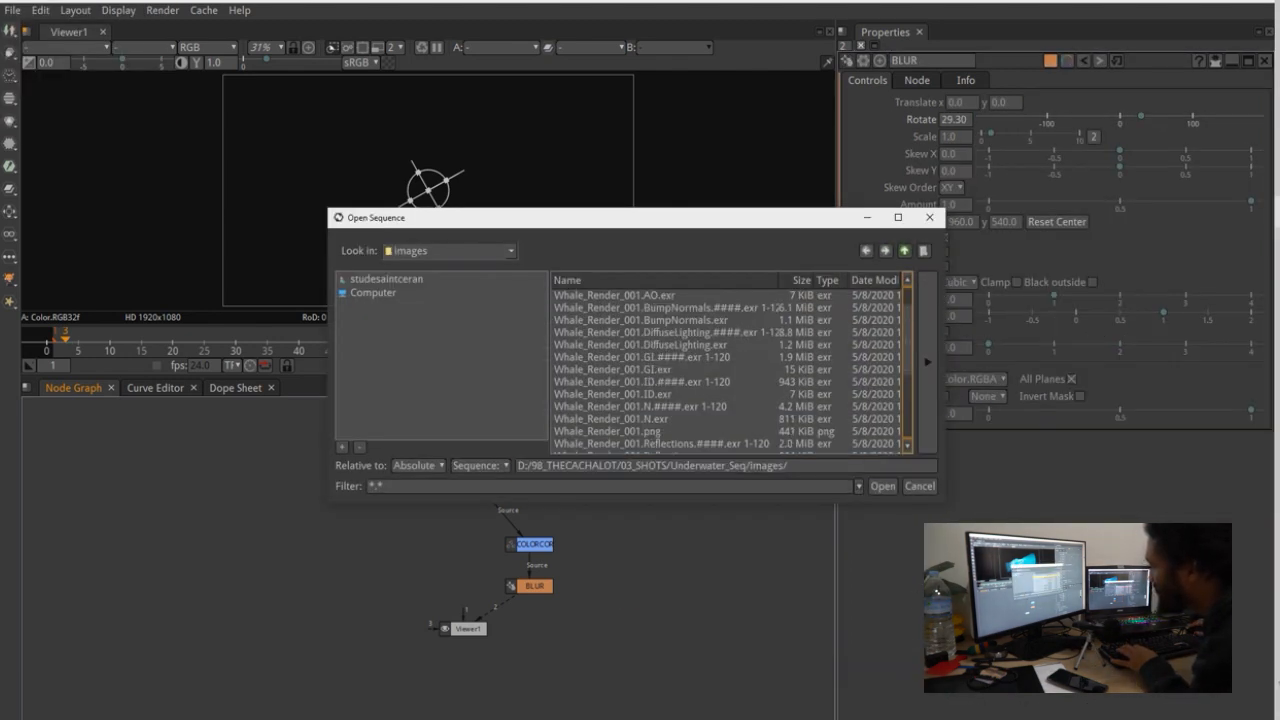
{"action": "scroll", "scroll_direction": "down", "scroll_amount": 3}
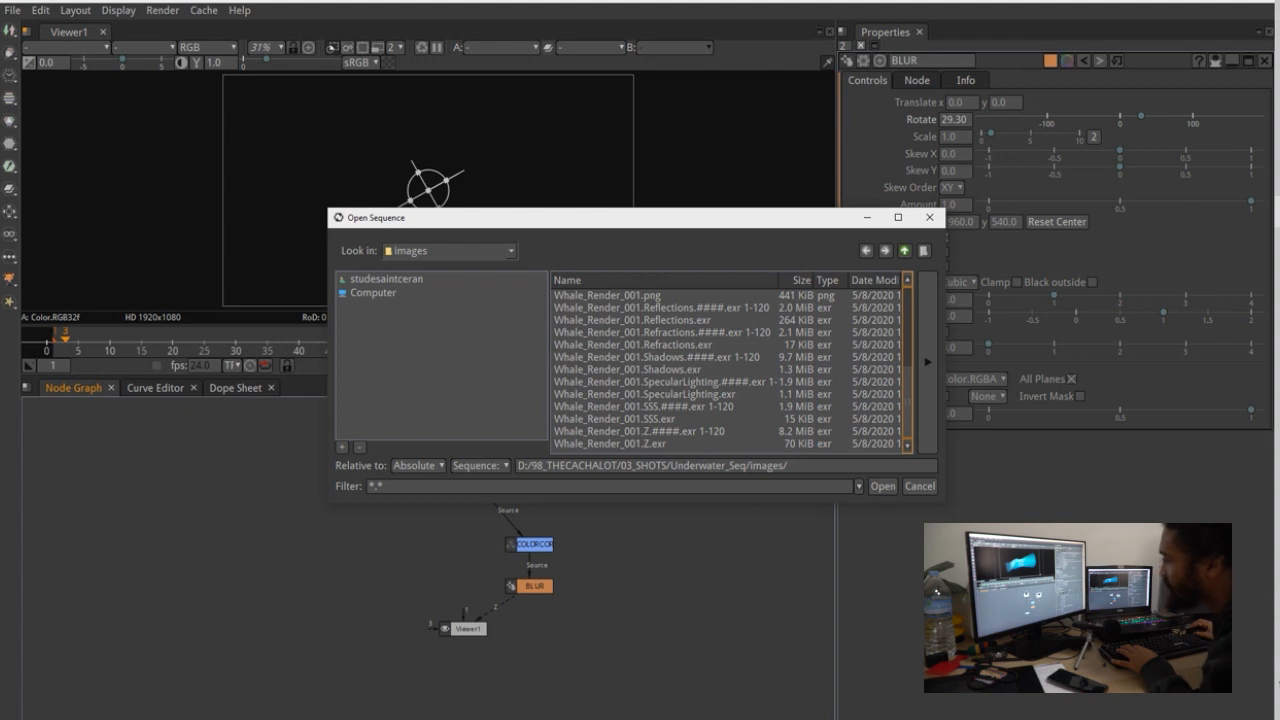
{"action": "left_click", "coordinate": [883, 486]}
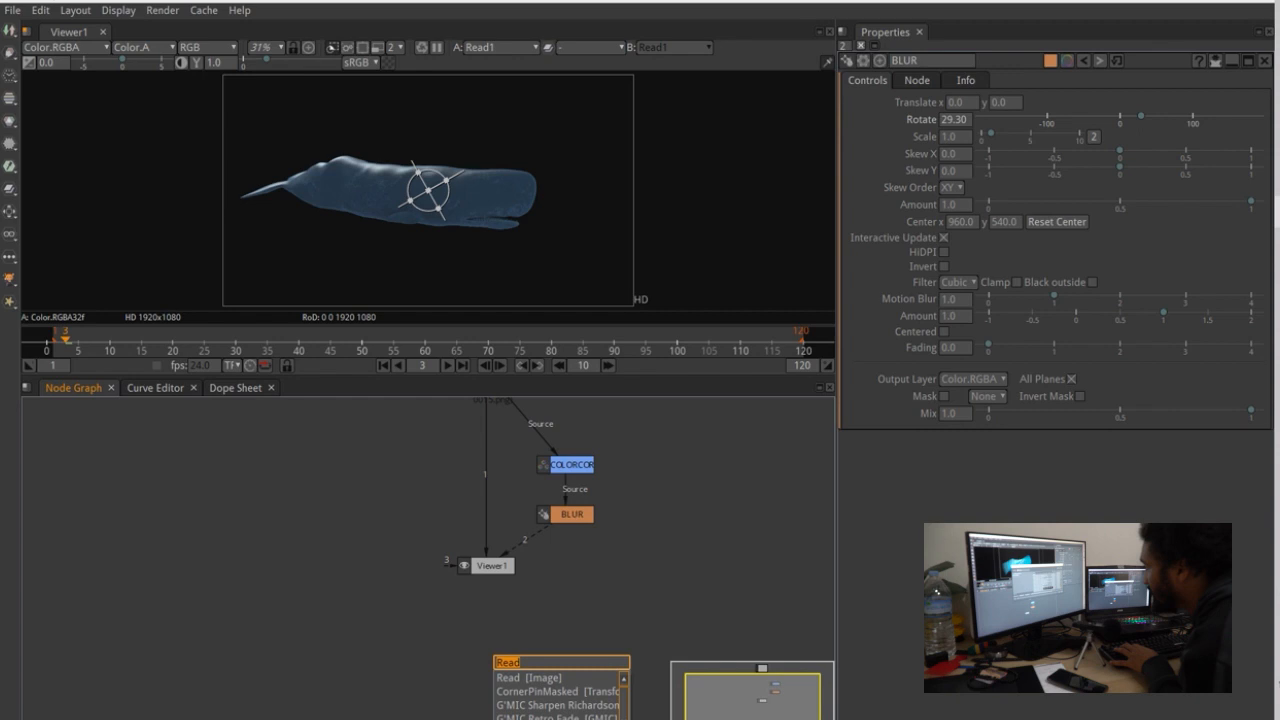
Step: Add Write1 after BLUR, saving test.exr in the project's images folder
{"action": "type", "text": "write [Image"}
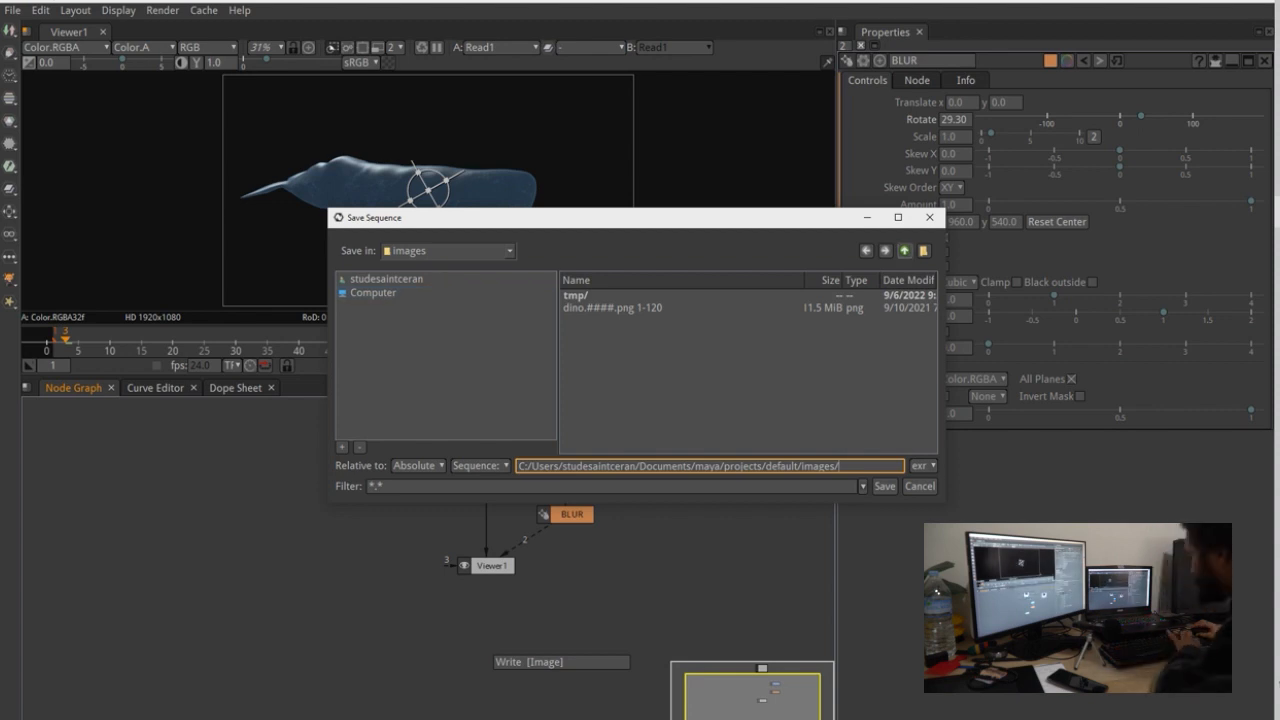
{"action": "left_click", "coordinate": [903, 250]}
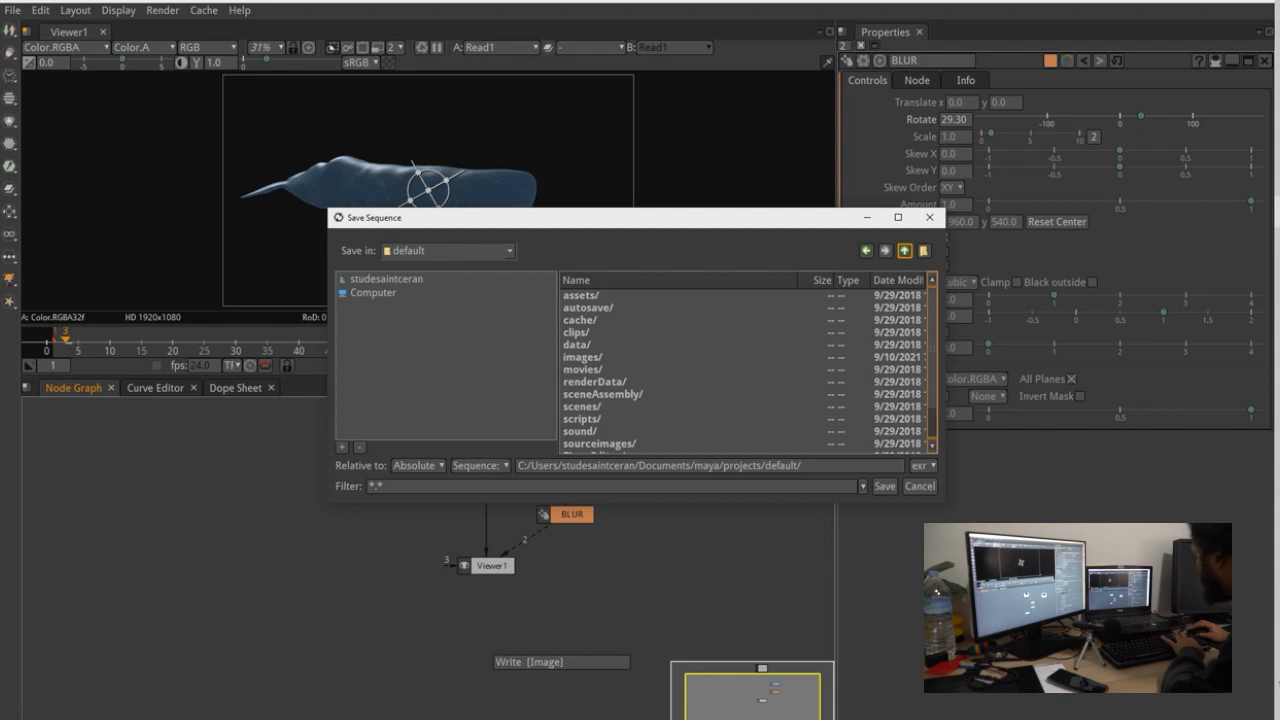
{"action": "double_click", "coordinate": [582, 357]}
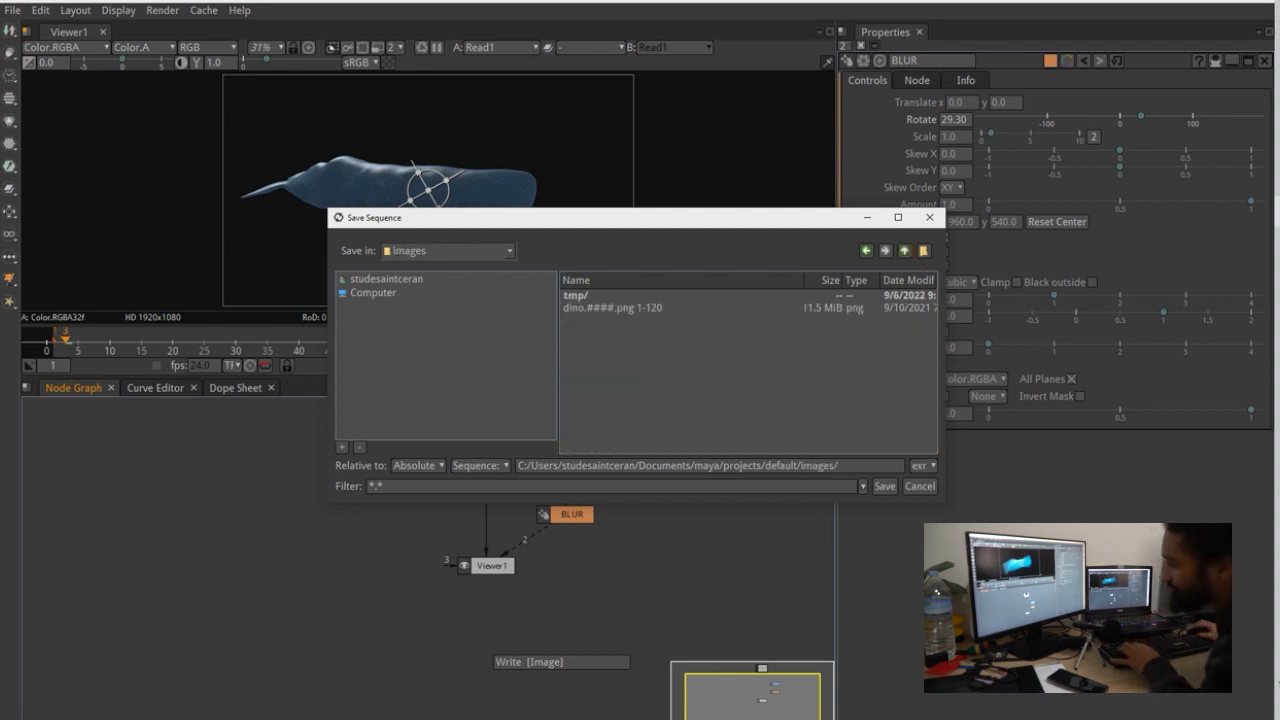
{"action": "left_click", "coordinate": [710, 465]}
{"action": "type", "text": "test.exr"}
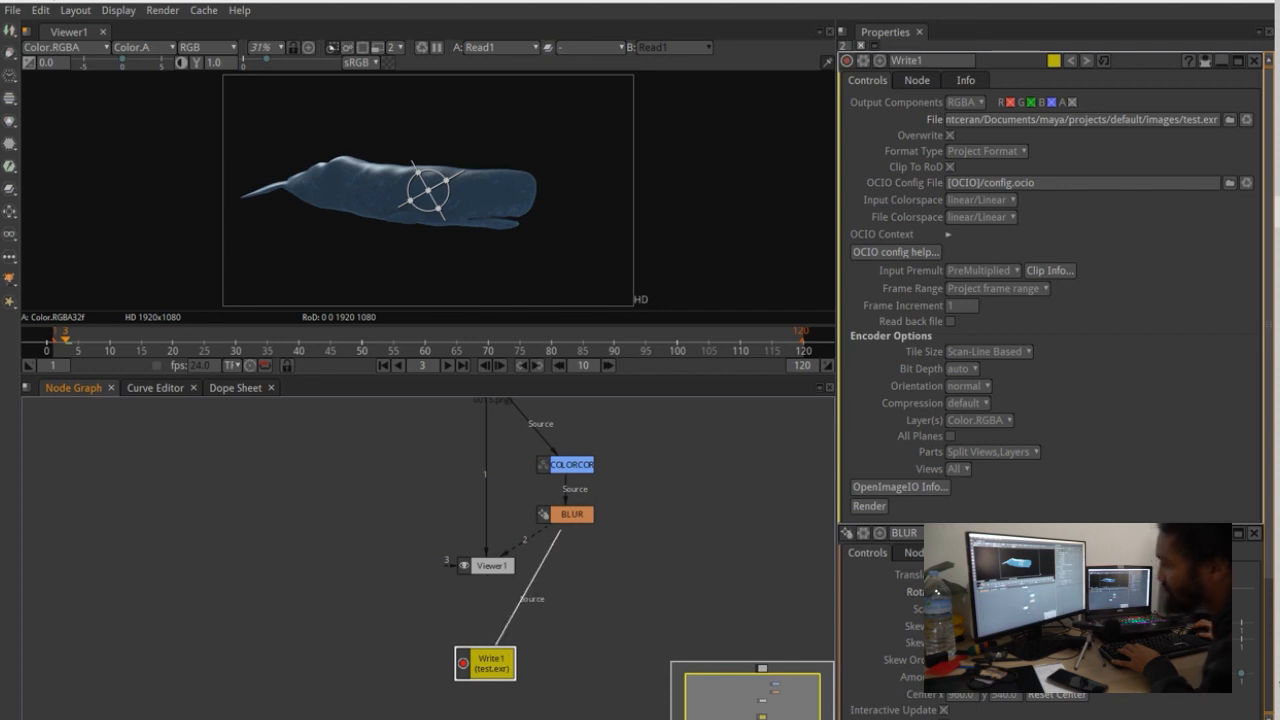
Step: Move Write1 below the blur and render frames 1-120 to test.exr, triggering the padding warning
{"action": "left_click_drag", "start_coordinate": [485, 663], "coordinate": [550, 637]}
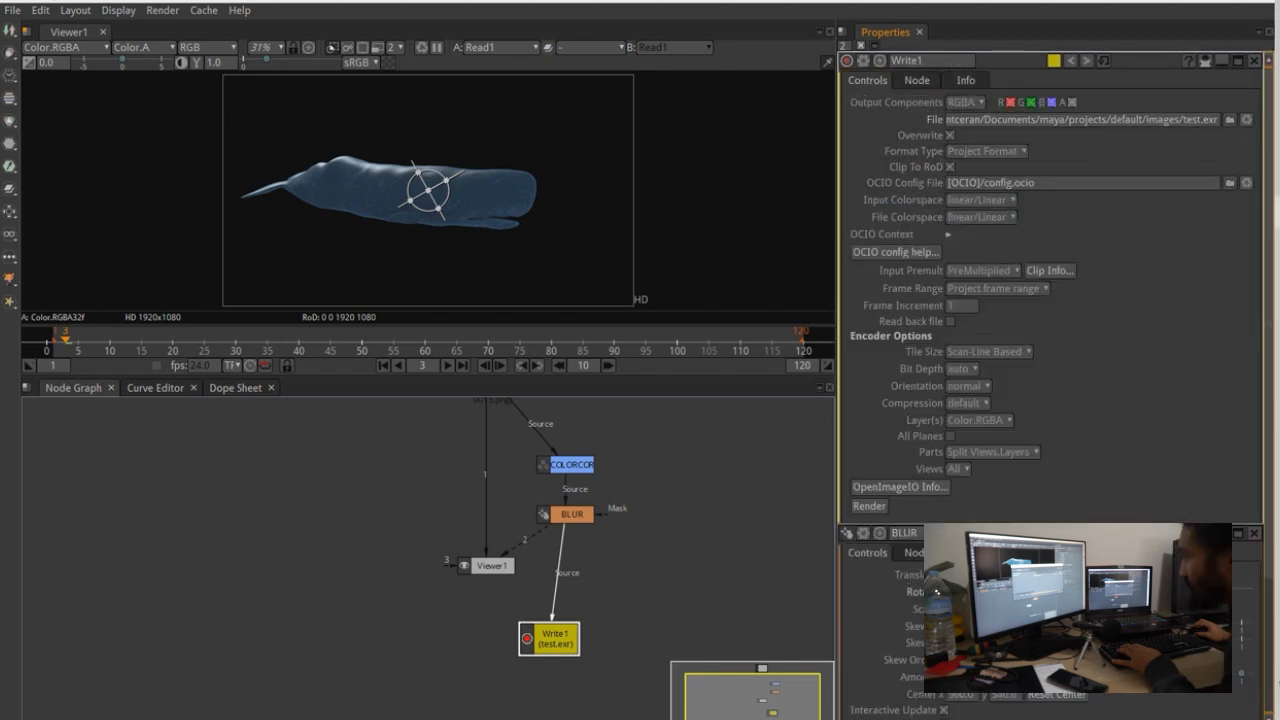
{"action": "left_click", "coordinate": [869, 506]}
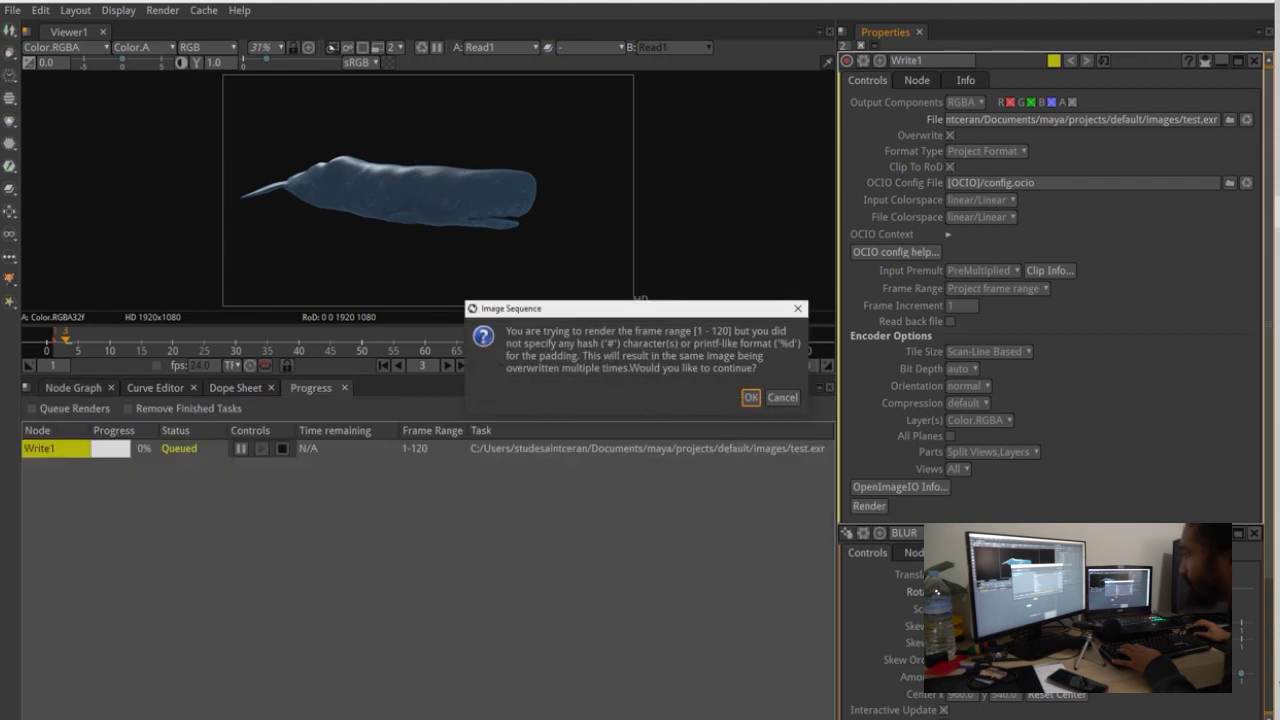
Step: Cancel the render, change the Write1 file to test_####.exr, and add a Tracker node
{"action": "left_click", "coordinate": [751, 397]}
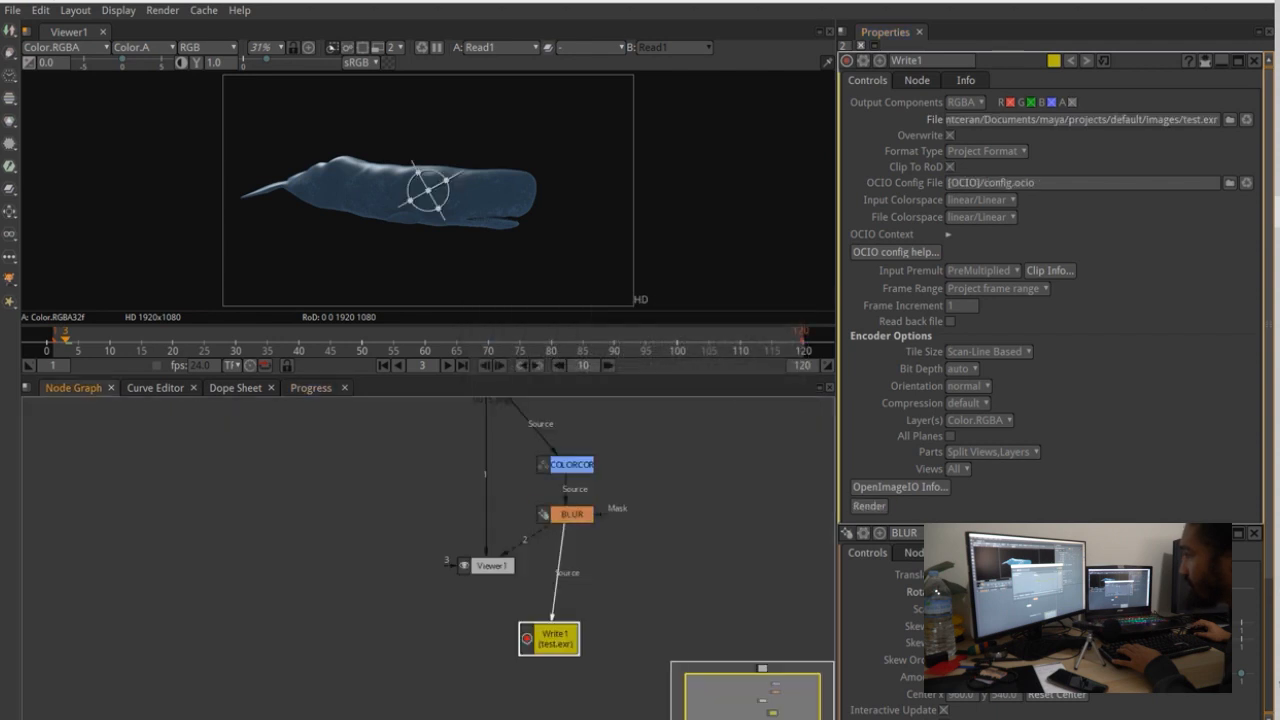
{"action": "left_click", "coordinate": [1120, 120]}
{"action": "type", "text": "_####"}
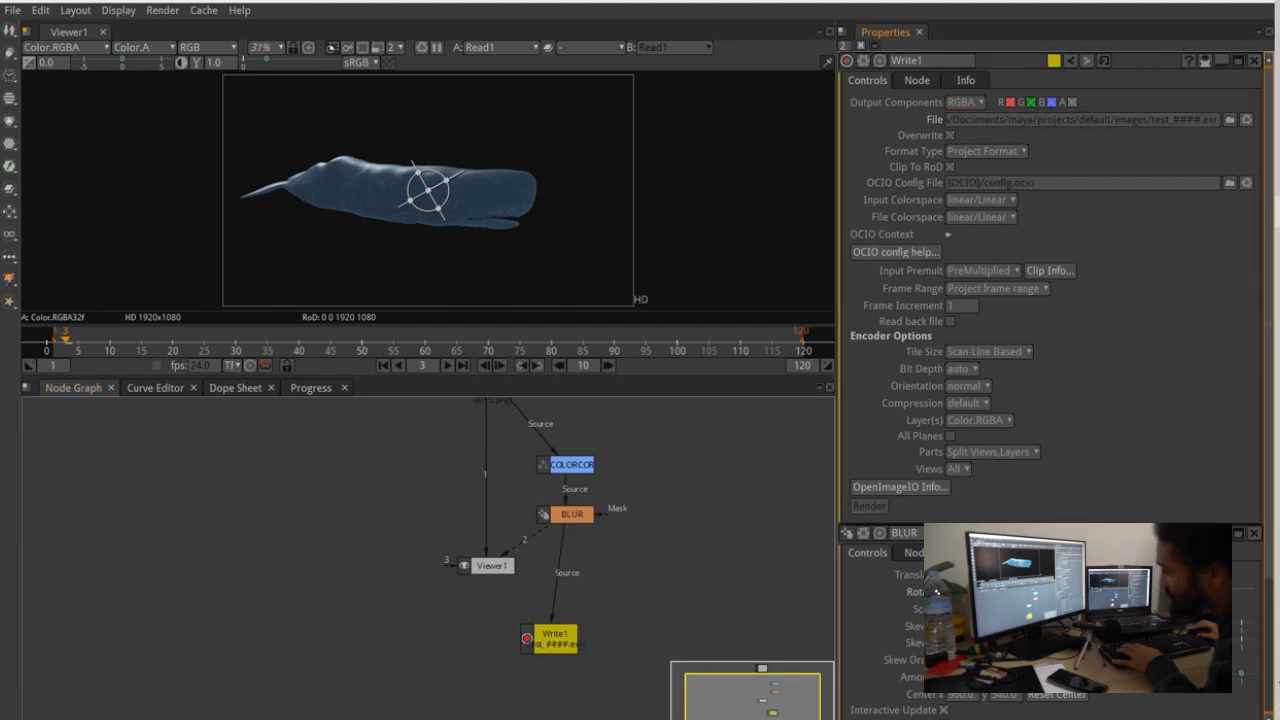
{"action": "left_click", "coordinate": [568, 514]}
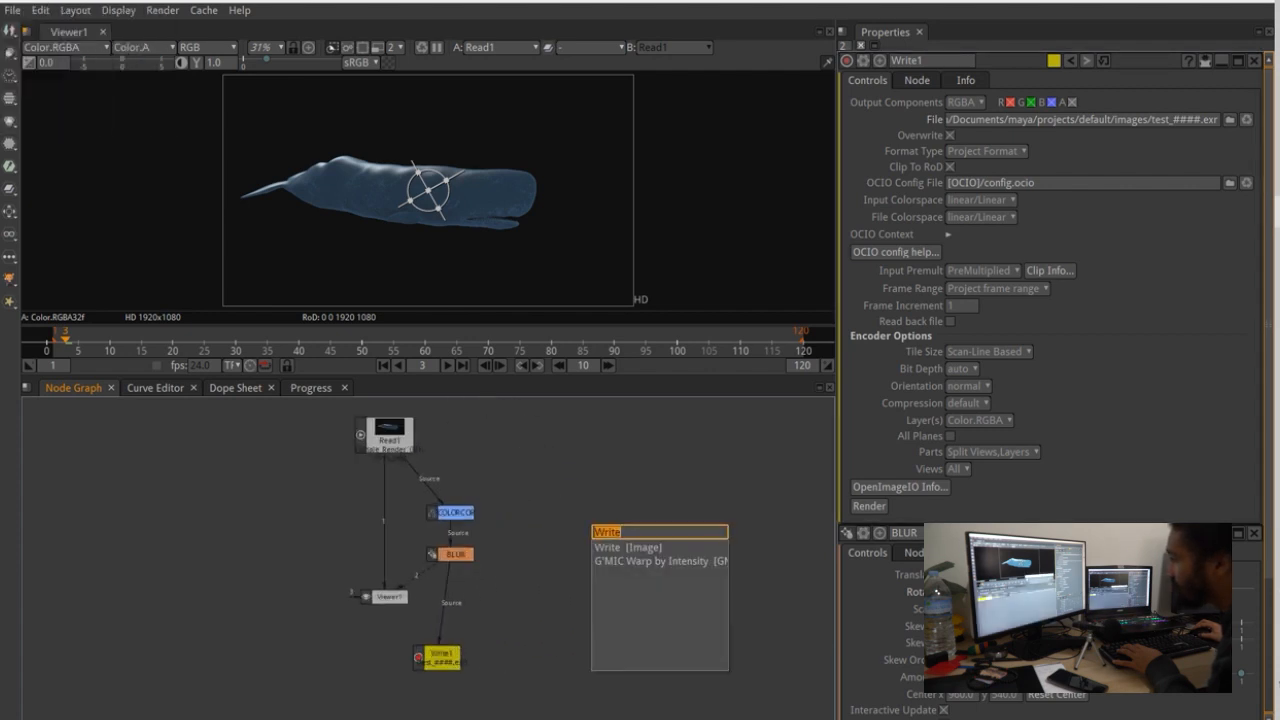
{"action": "type", "text": "trac"}
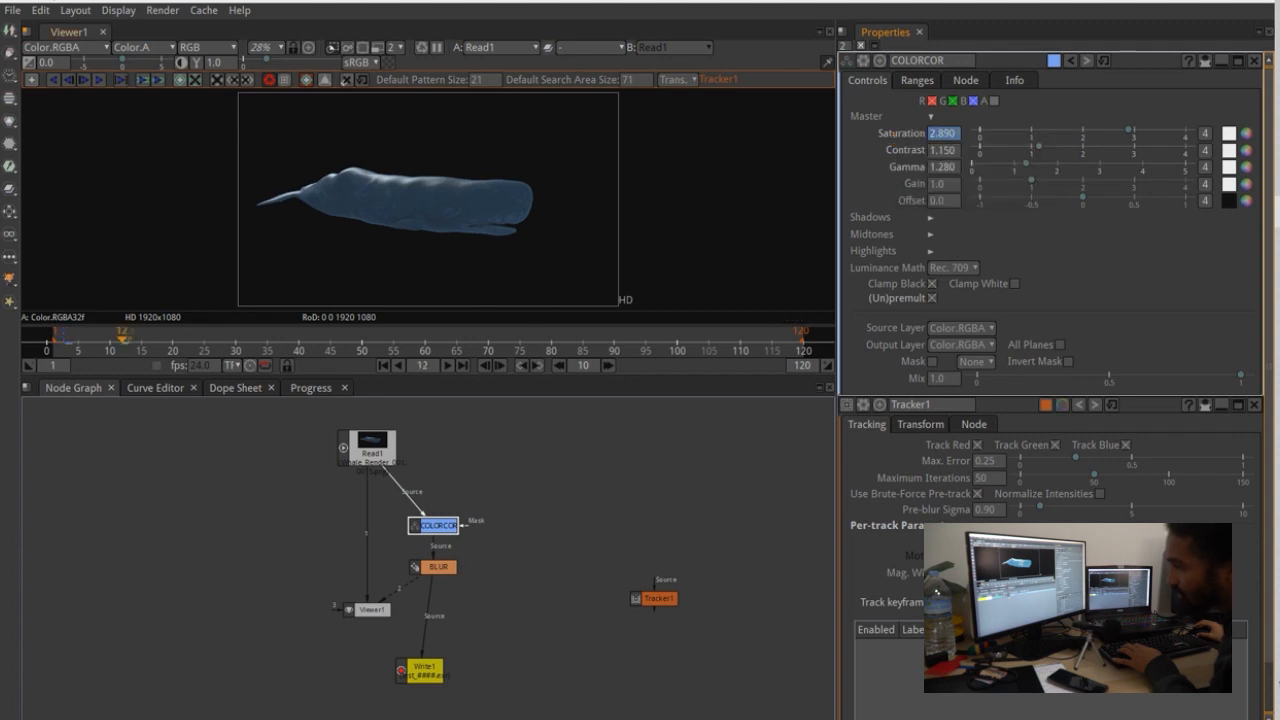
Step: Enter saturation 0.0 at frame 12 and open its keyframe menu to set a key
{"action": "type", "text": "0.0"}
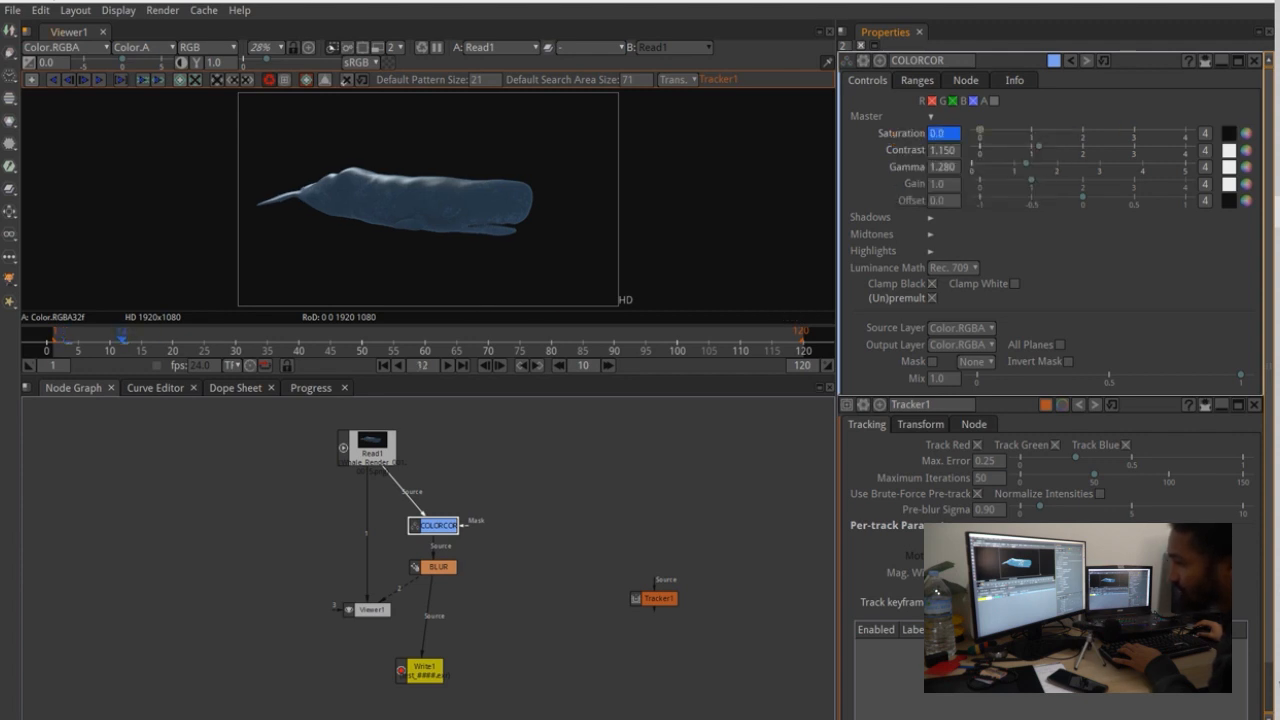
{"action": "right_click", "coordinate": [944, 133]}
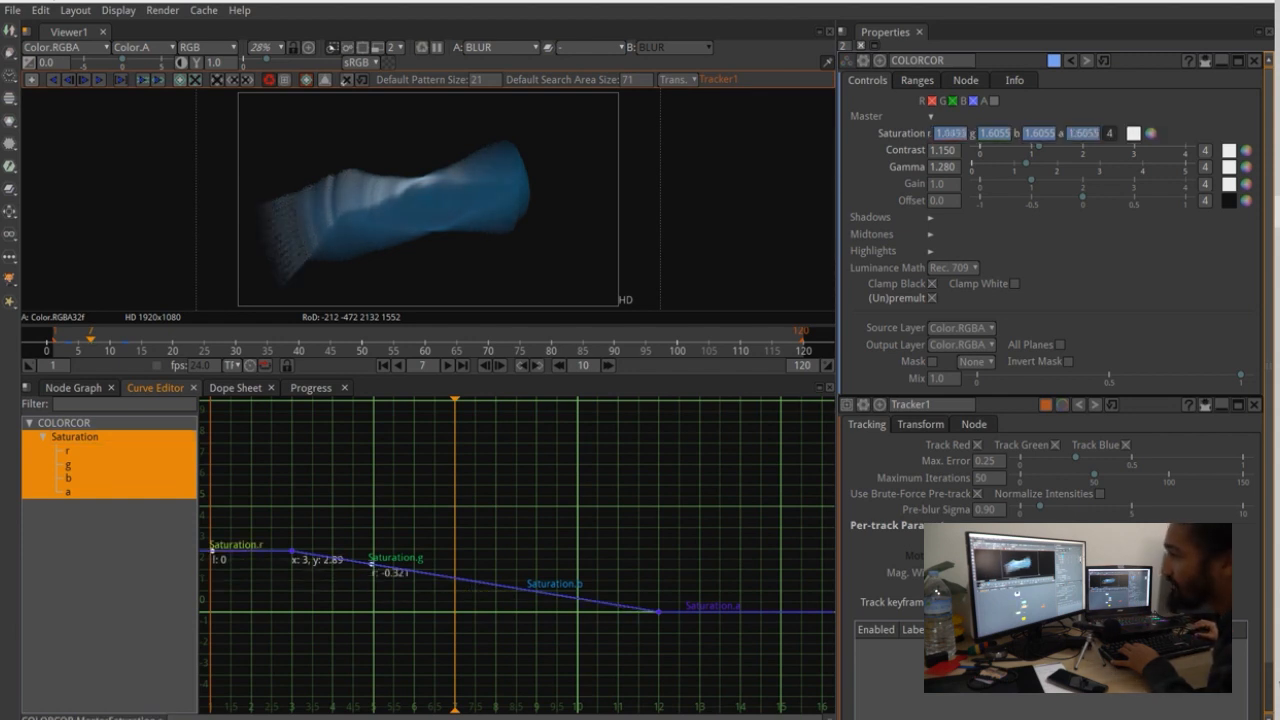
Step: Check the render Progress queue, return to the Node Graph, and open the Image node list
{"action": "left_click", "coordinate": [72, 388]}
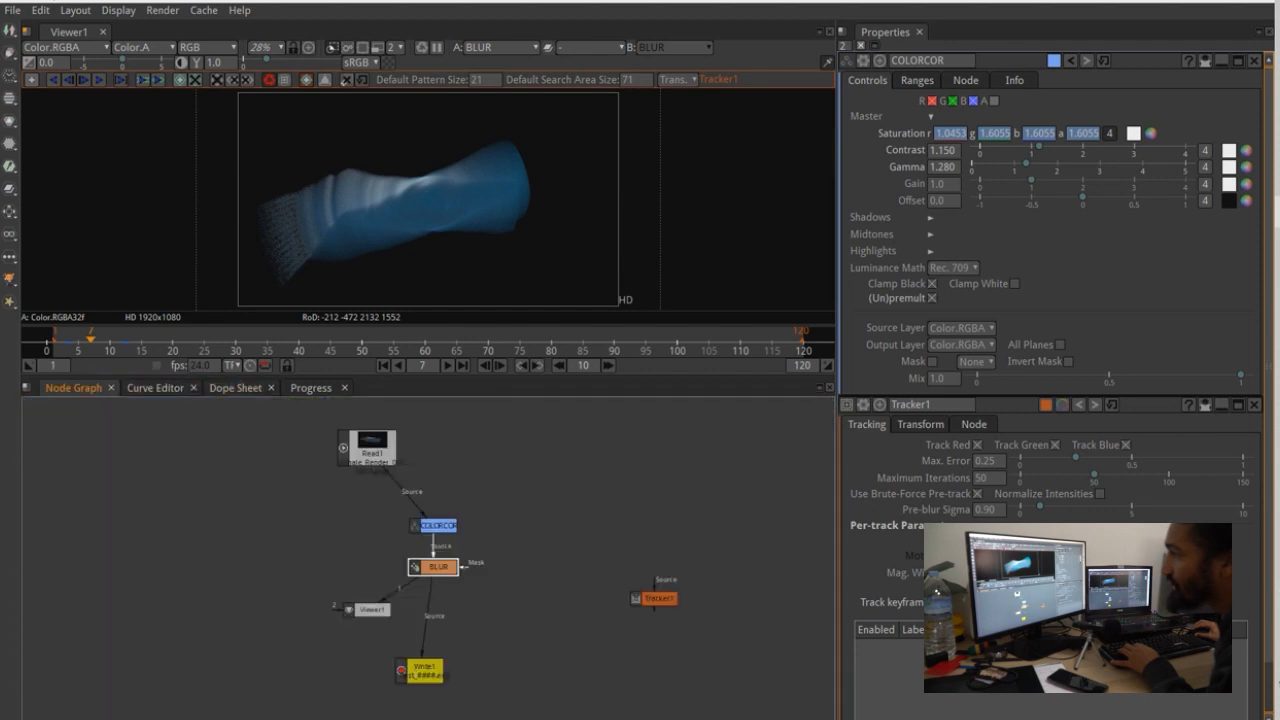
{"action": "left_click", "coordinate": [310, 387]}
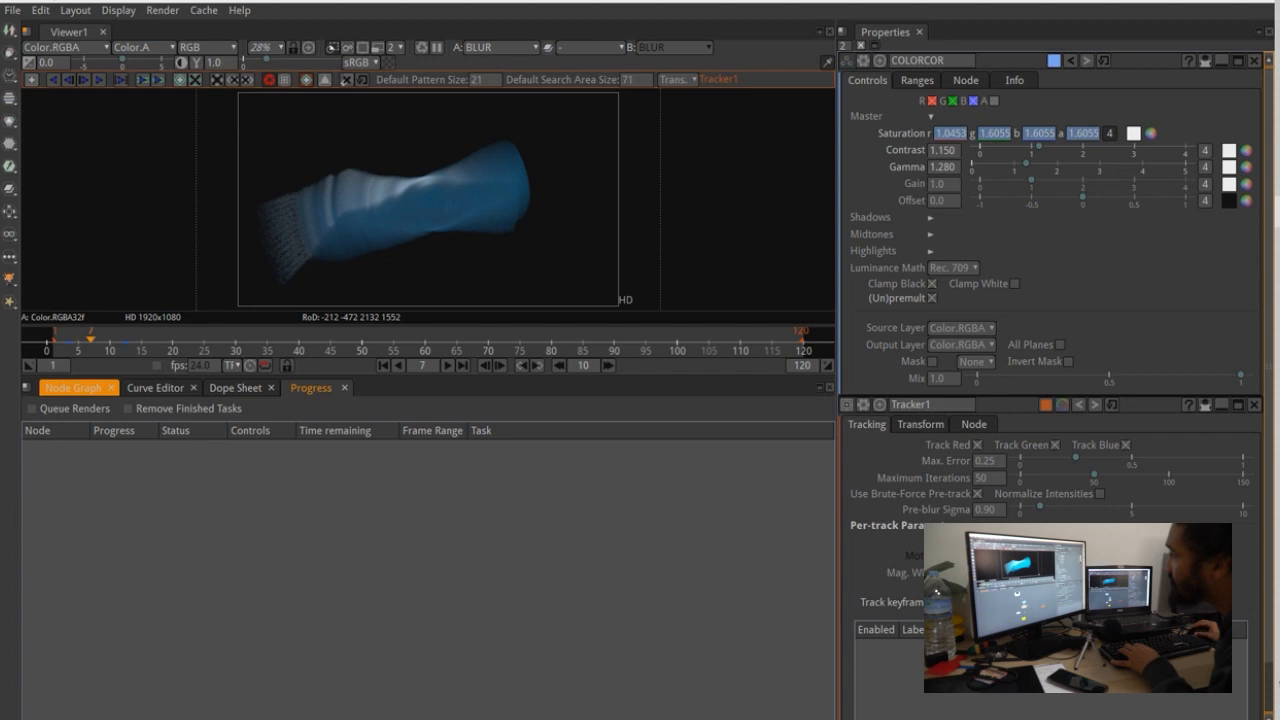
{"action": "left_click", "coordinate": [72, 387]}
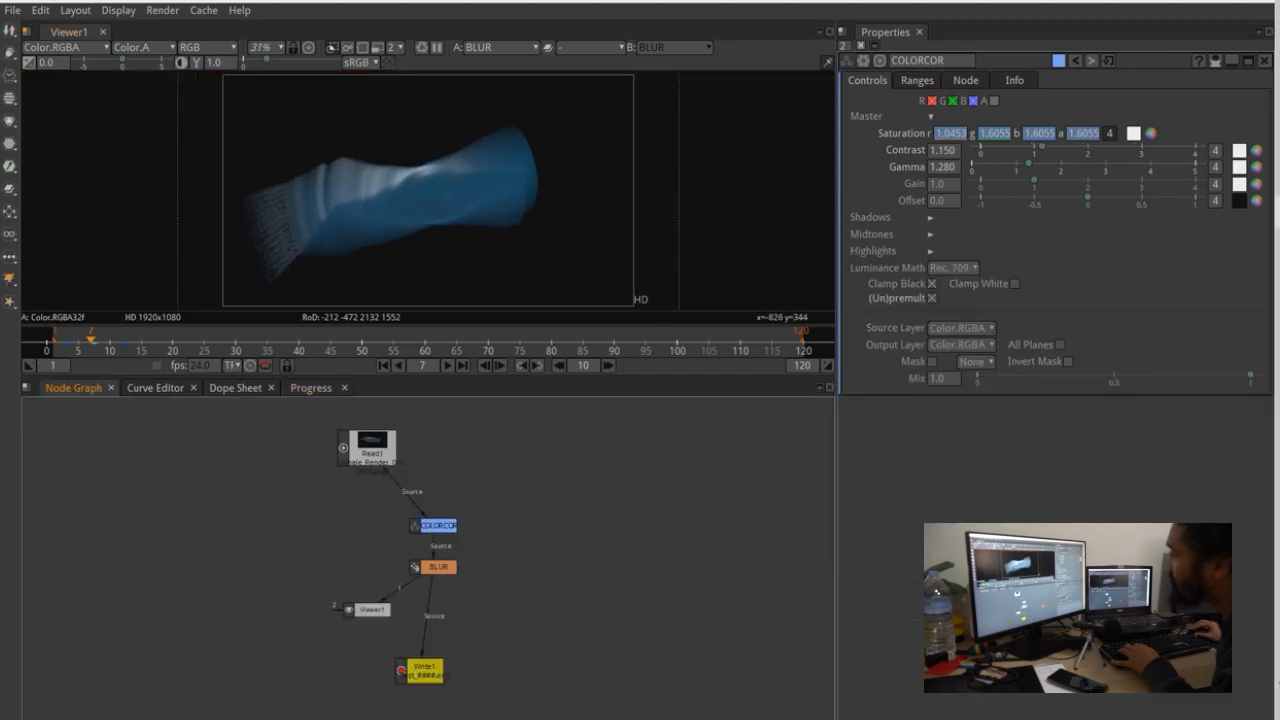
{"action": "left_click", "coordinate": [13, 14]}
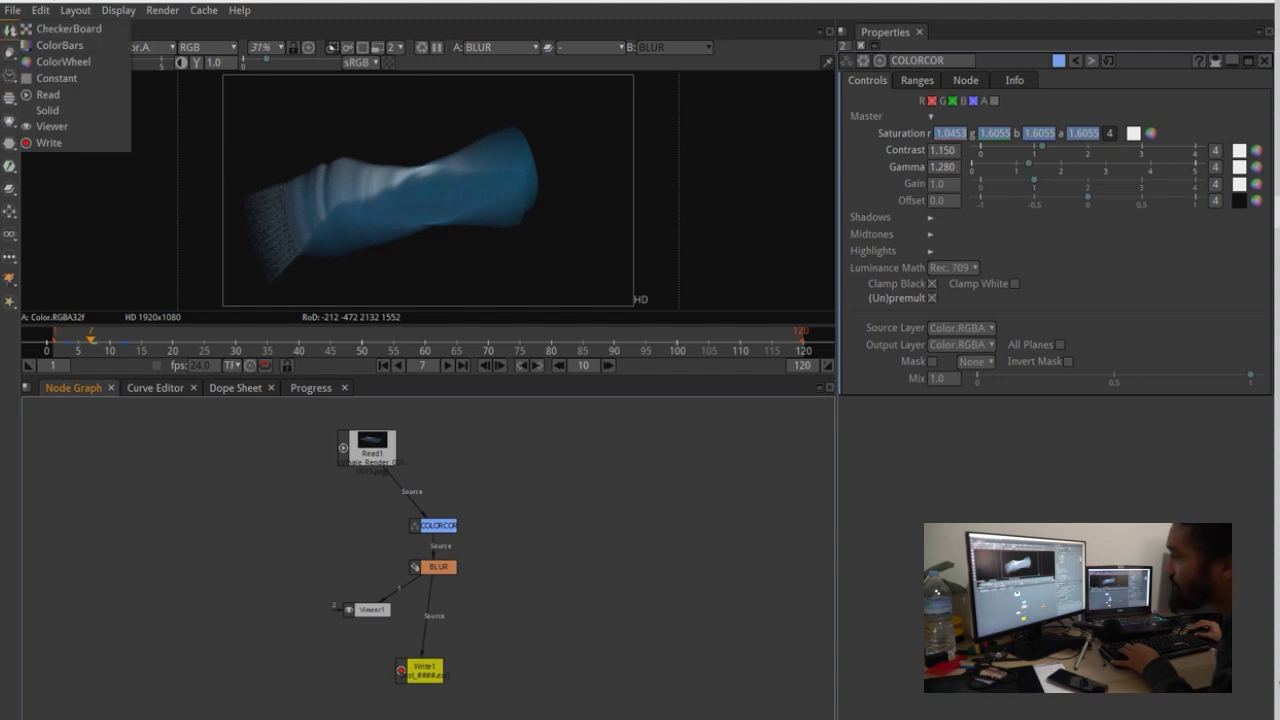